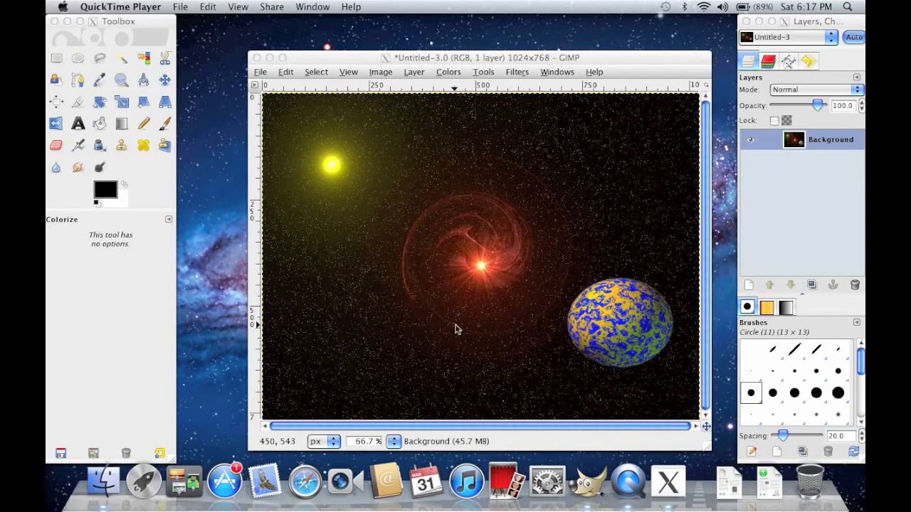
mouse_move(613, 338)
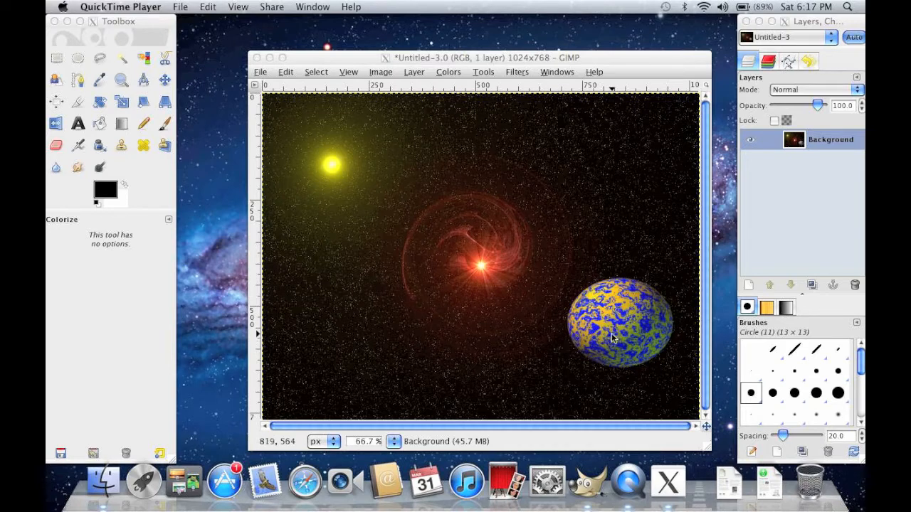
mouse_move(338, 168)
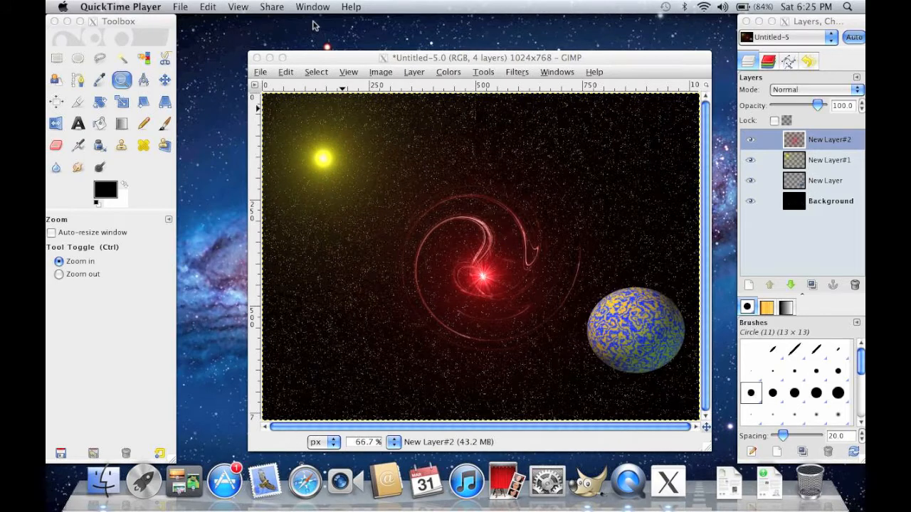
Create a new layer with Transparency fill above the existing space scene layers
left_click(413, 71)
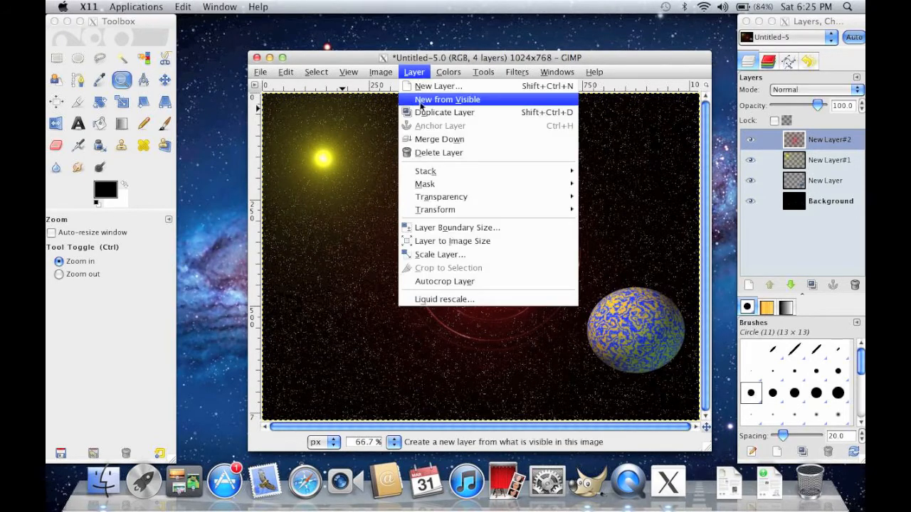
left_click(439, 86)
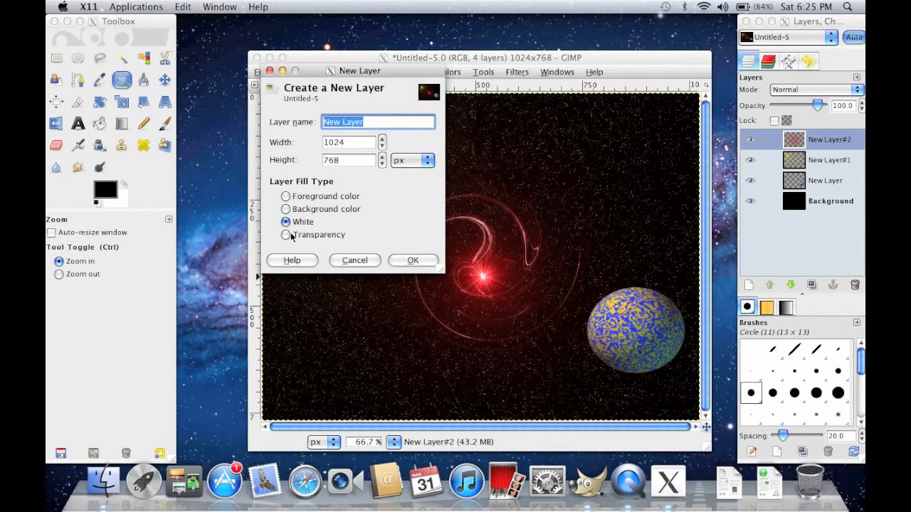
left_click(285, 234)
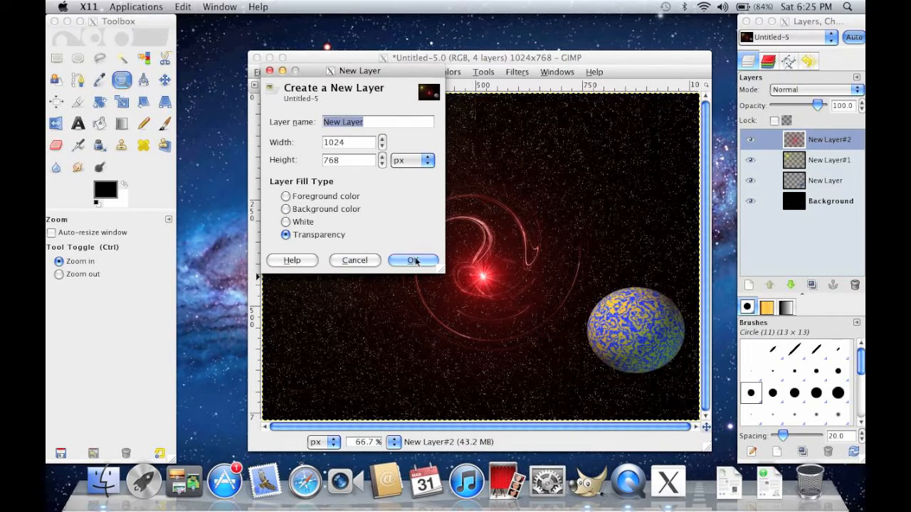
left_click(412, 259)
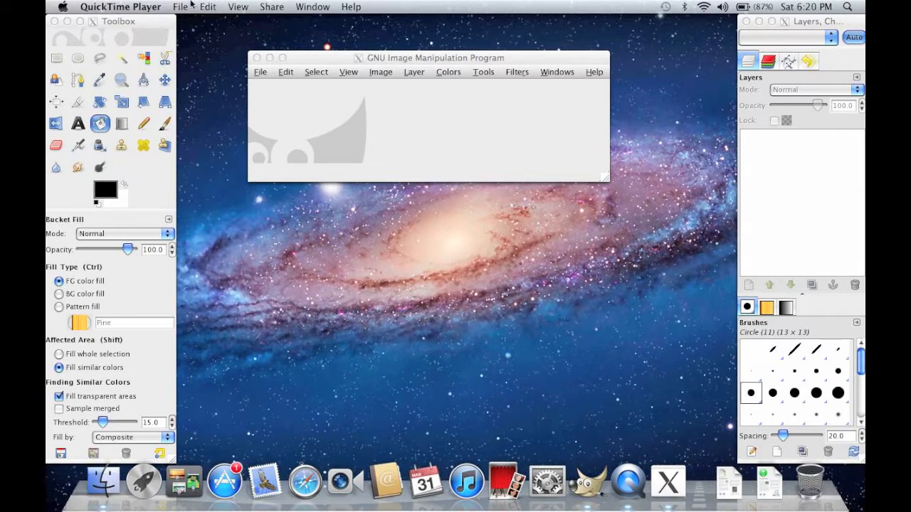
Create a new image from the 1024×768 template
left_click(436, 57)
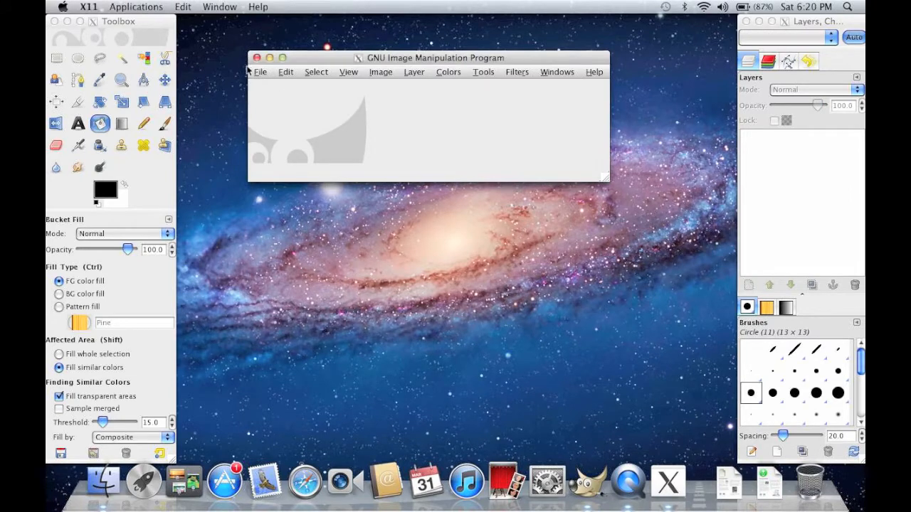
left_click(259, 72)
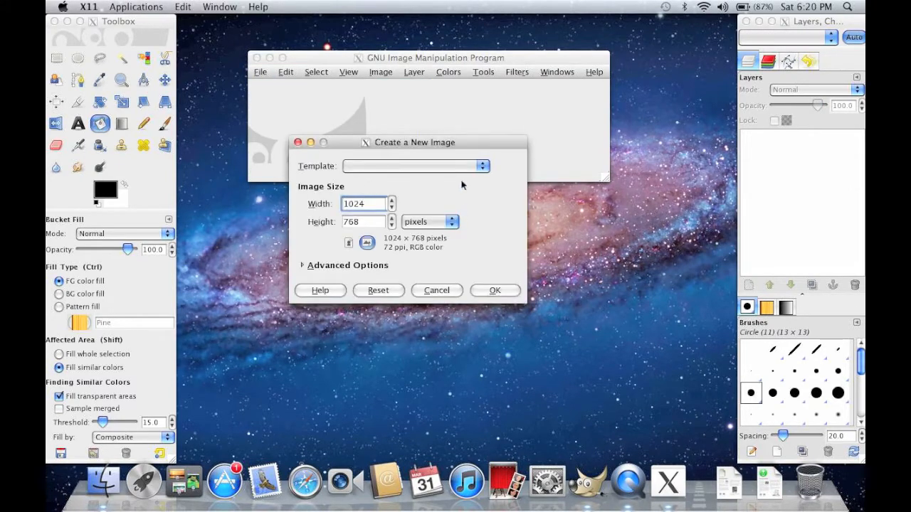
left_click(483, 165)
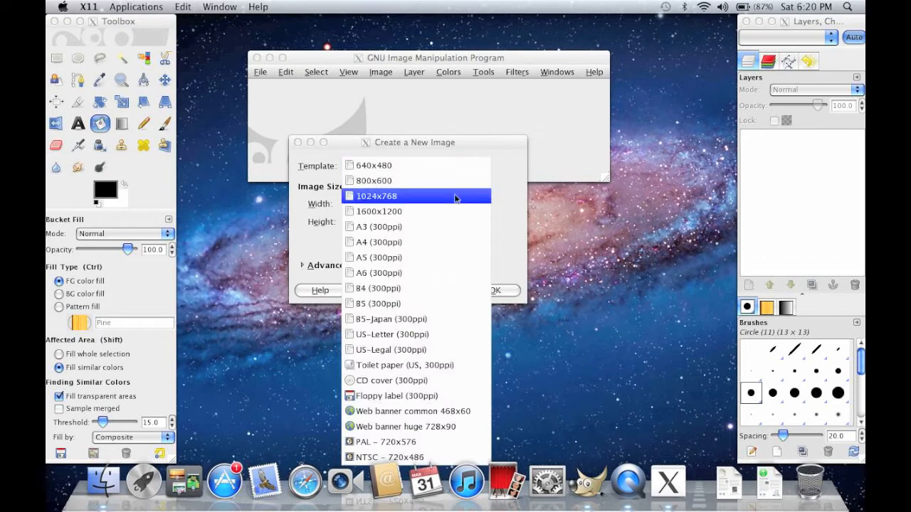
mouse_move(454, 199)
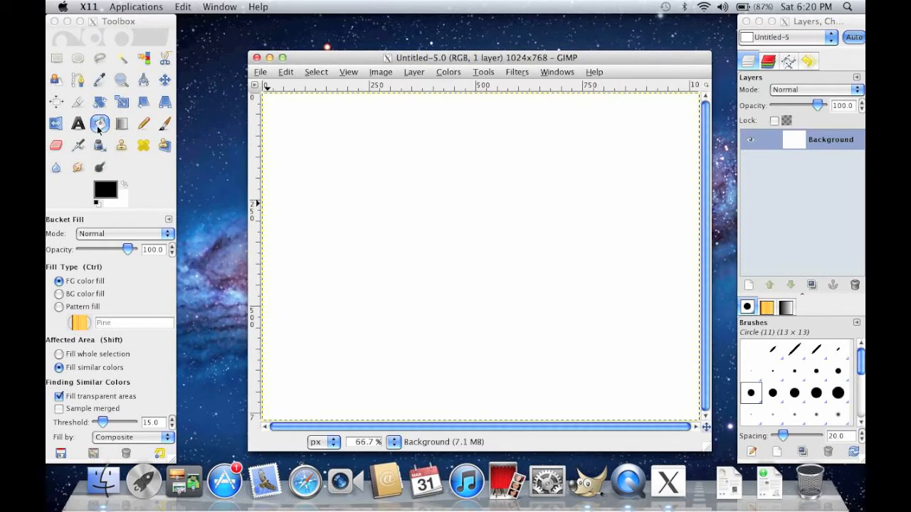
Bucket-fill the whole white canvas with solid black
left_click(99, 122)
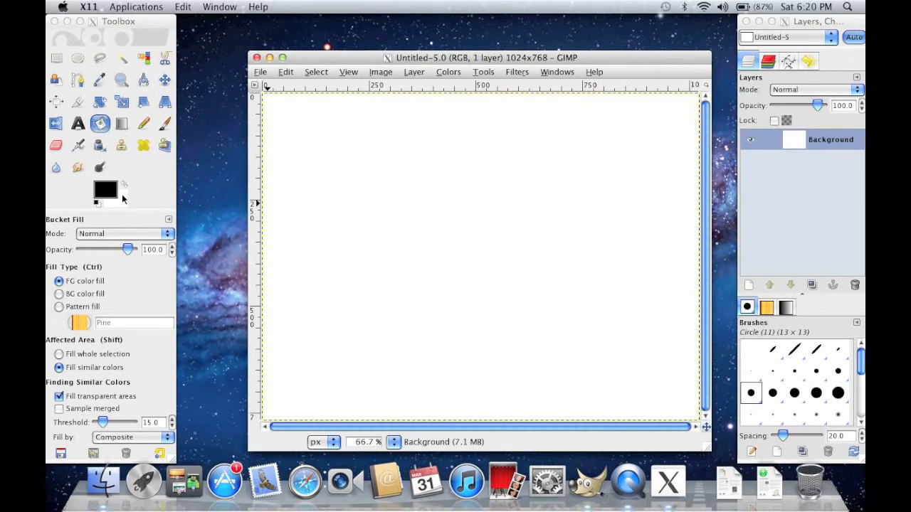
left_click(491, 242)
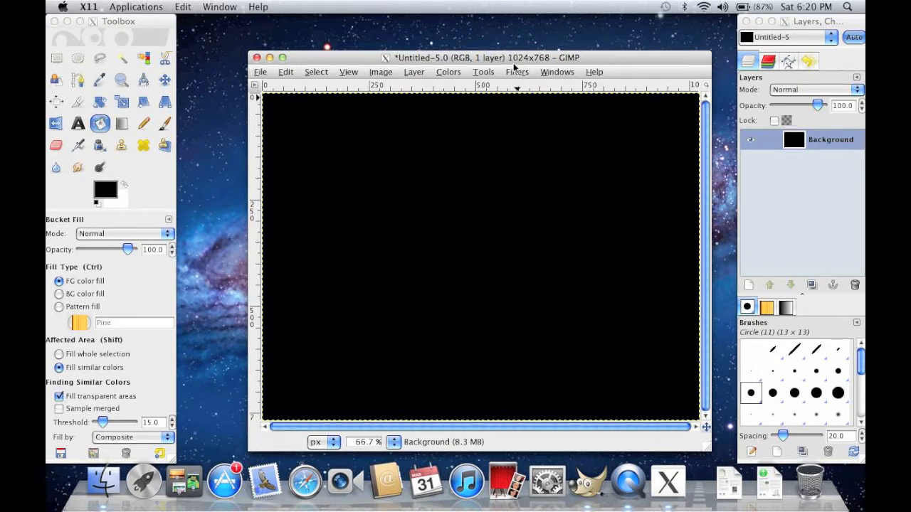
Scatter sparse Hurl noise specks over the black canvas
left_click(517, 71)
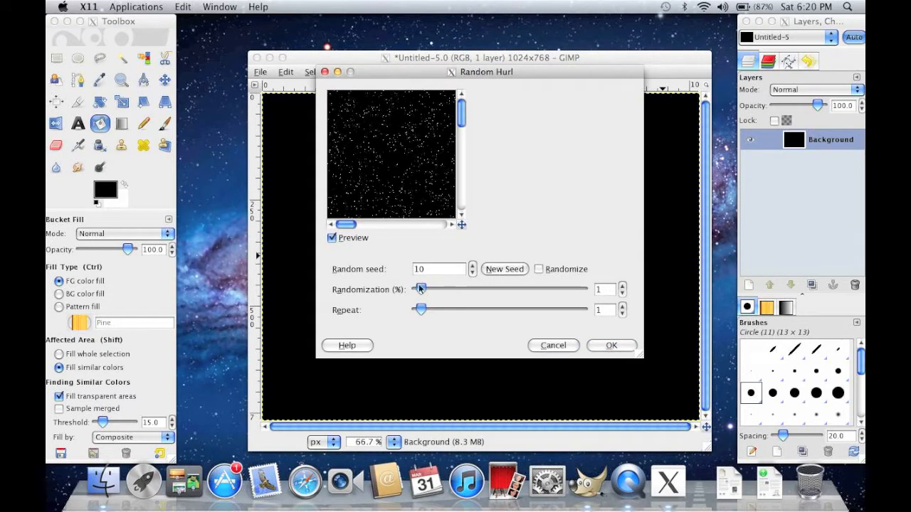
left_click_drag(420, 289, 484, 289)
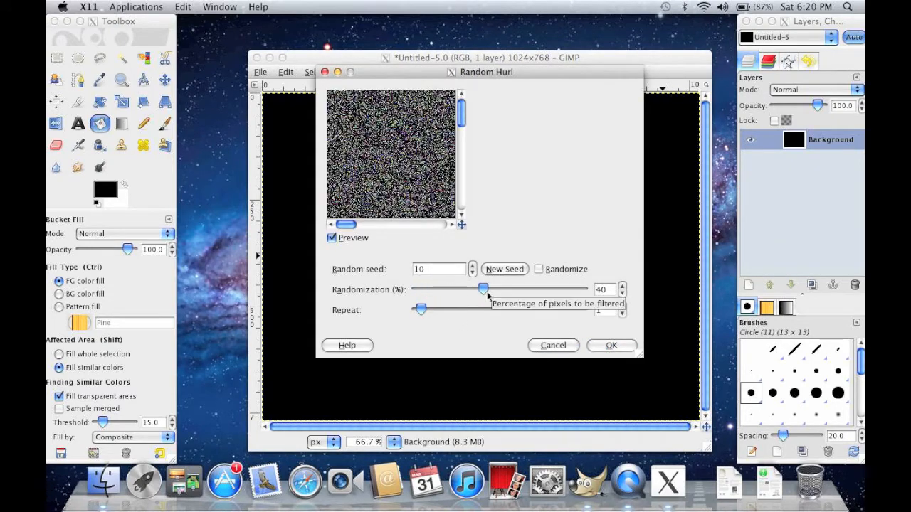
left_click_drag(484, 291, 420, 291)
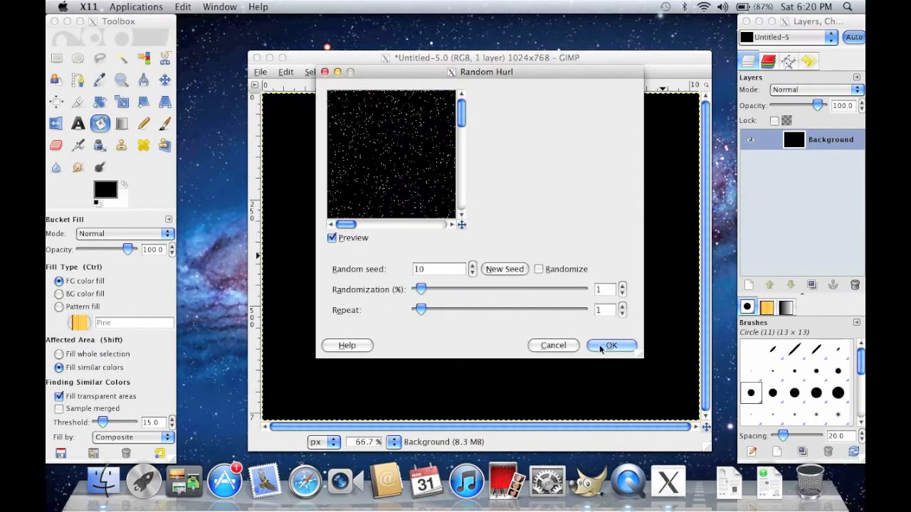
left_click(609, 346)
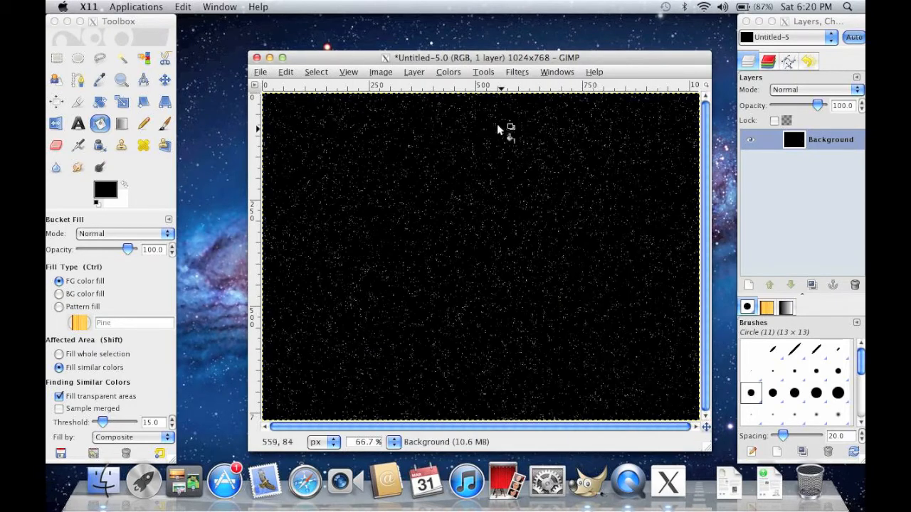
Desaturate the noise into a grey starfield
left_click(447, 71)
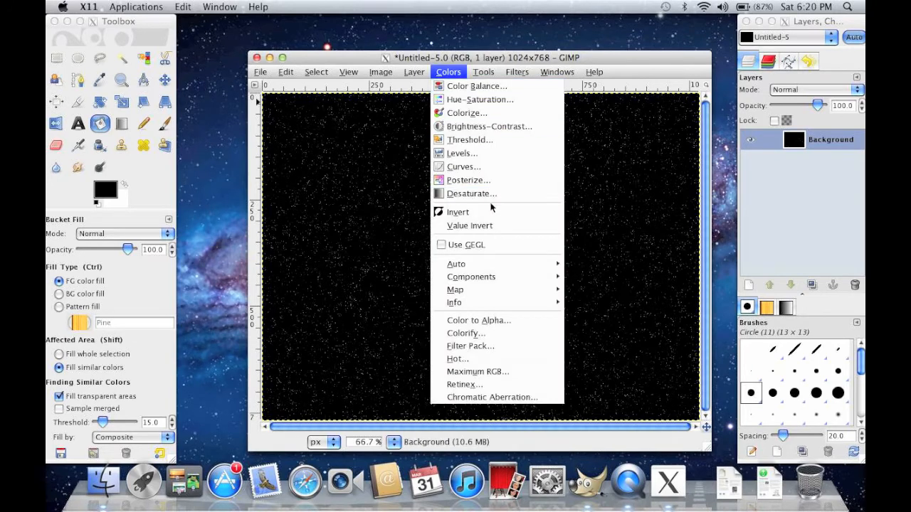
left_click(472, 193)
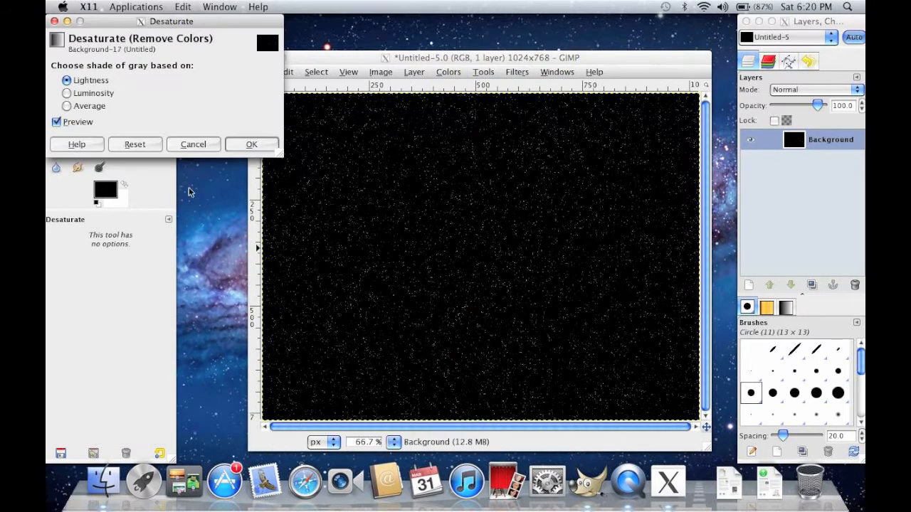
mouse_move(74, 117)
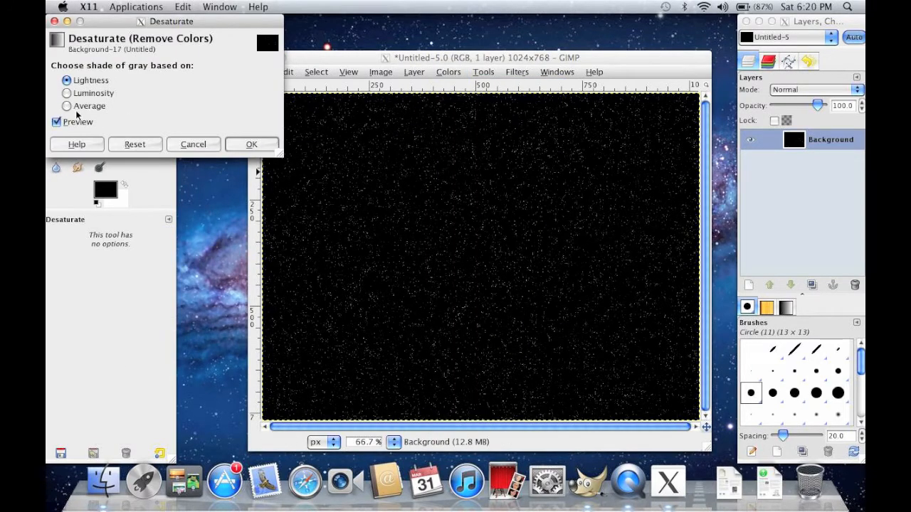
left_click(66, 105)
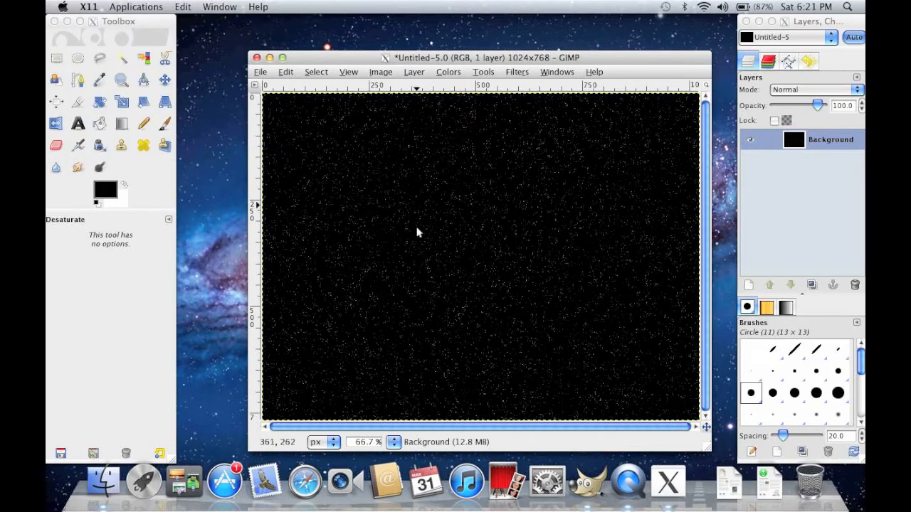
mouse_move(393, 247)
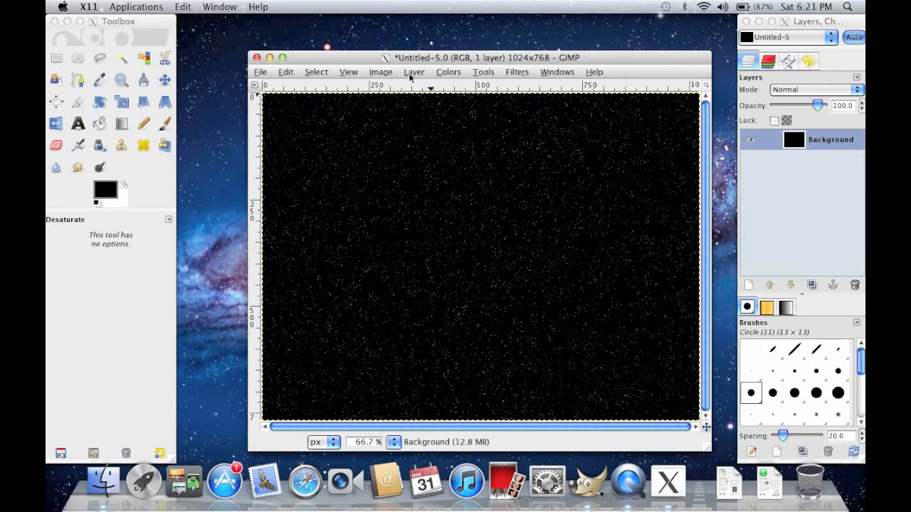
Add a transparent layer above the starfield and head into the render filters
left_click(413, 72)
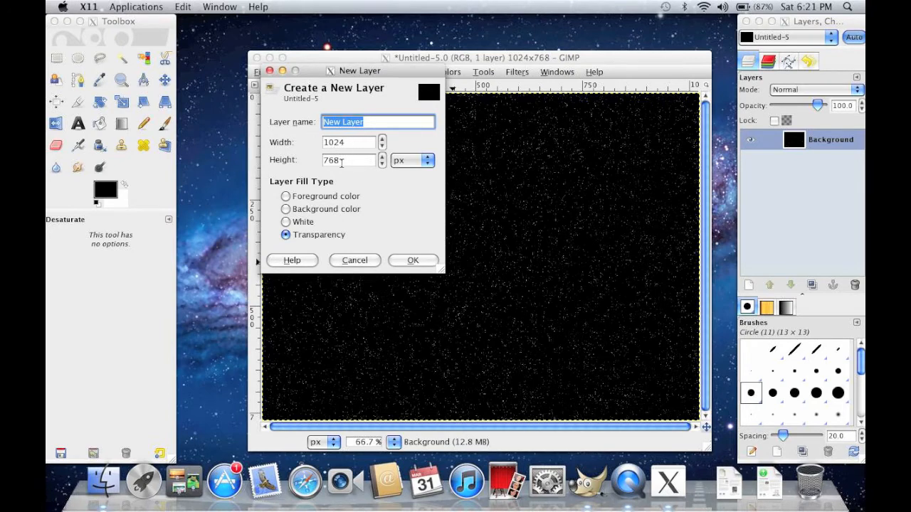
left_click(413, 259)
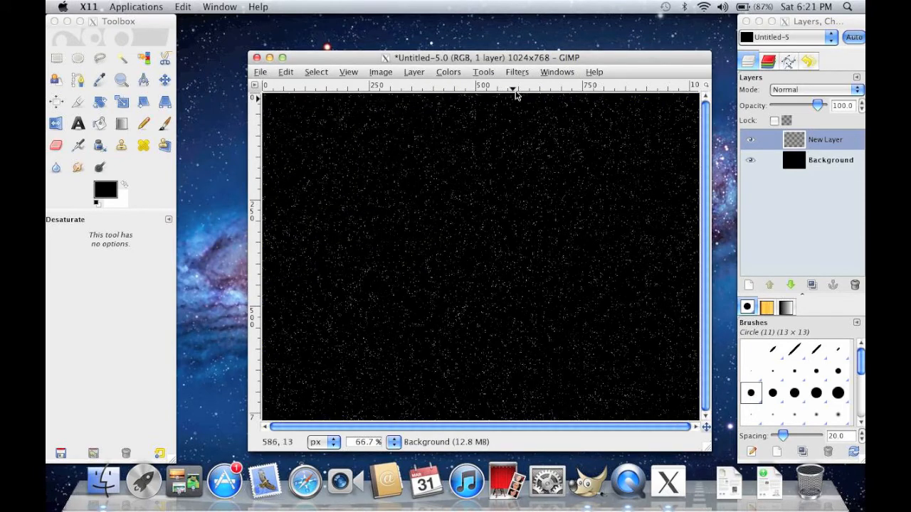
left_click(517, 72)
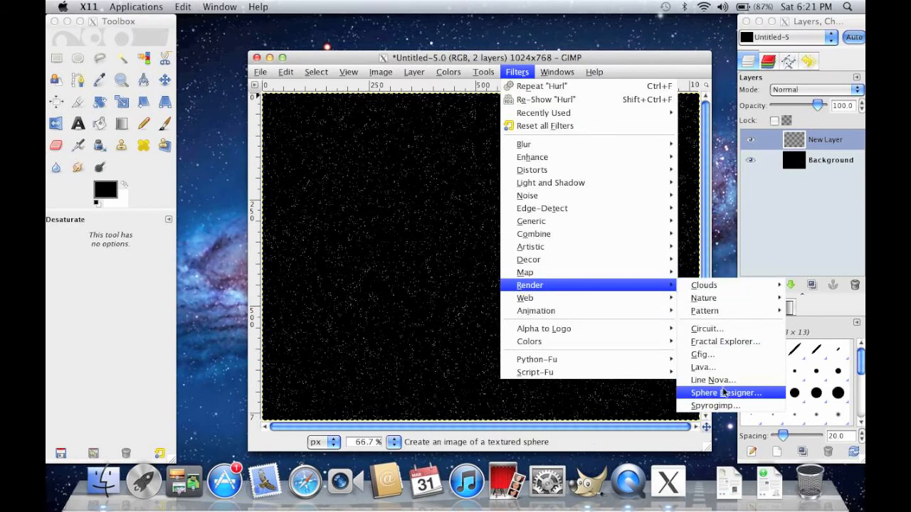
In Sphere Designer, sample gold and orange tones but keep the planet's yellow
left_click(726, 393)
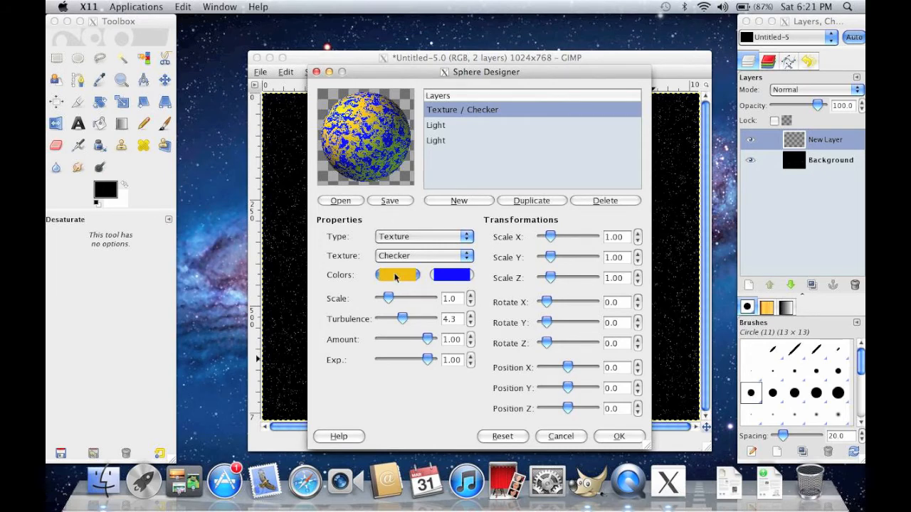
left_click(396, 275)
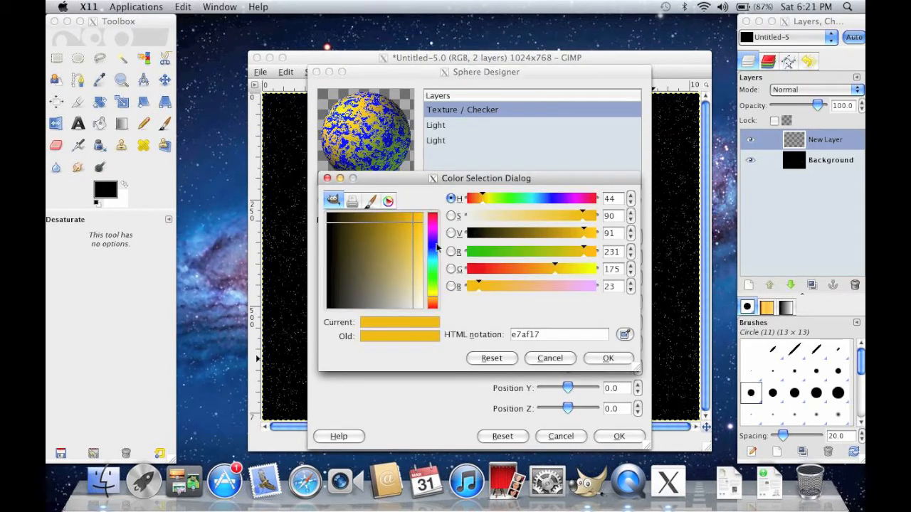
left_click(401, 230)
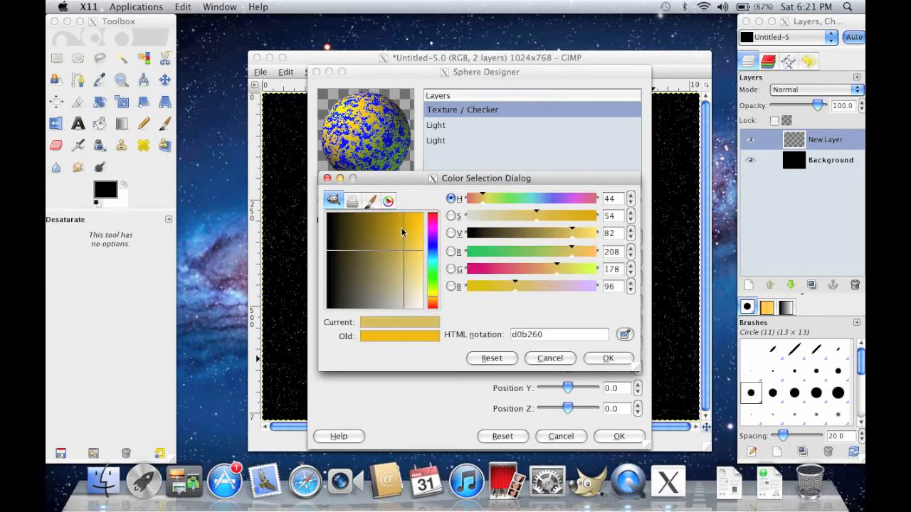
left_click(396, 266)
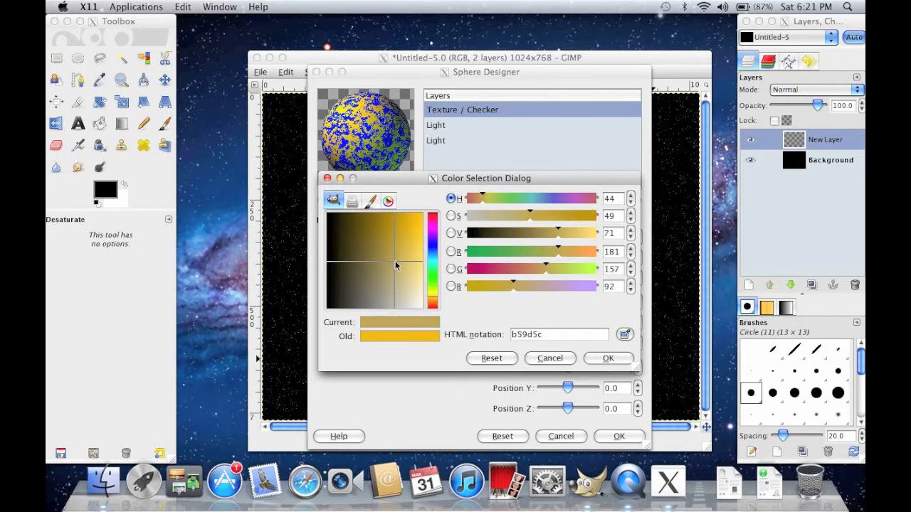
left_click(399, 259)
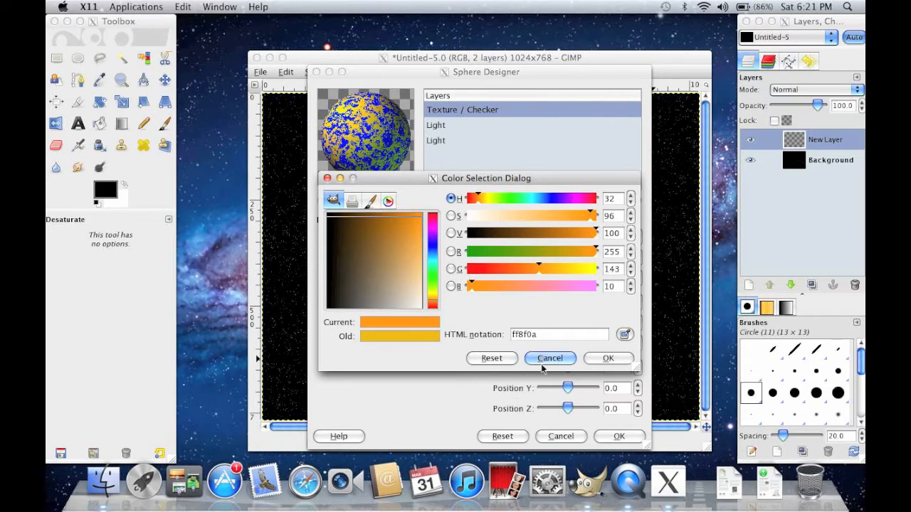
left_click(549, 359)
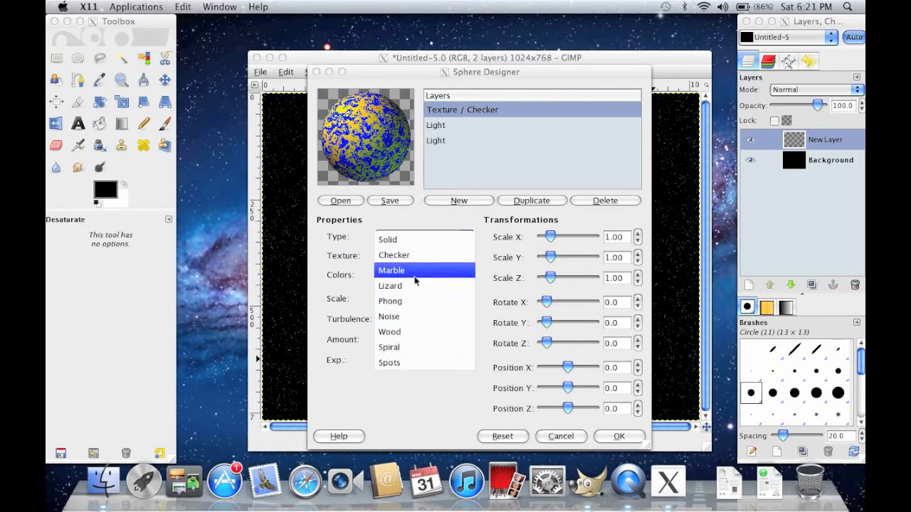
Give the sphere a Marble texture with tuned turbulence and scale, keep blue, and render it
left_click(392, 271)
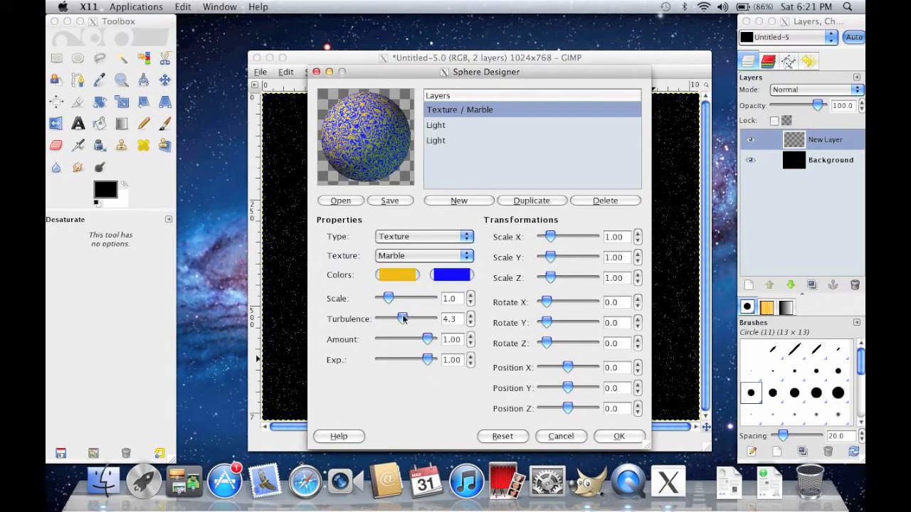
left_click_drag(403, 319, 424, 318)
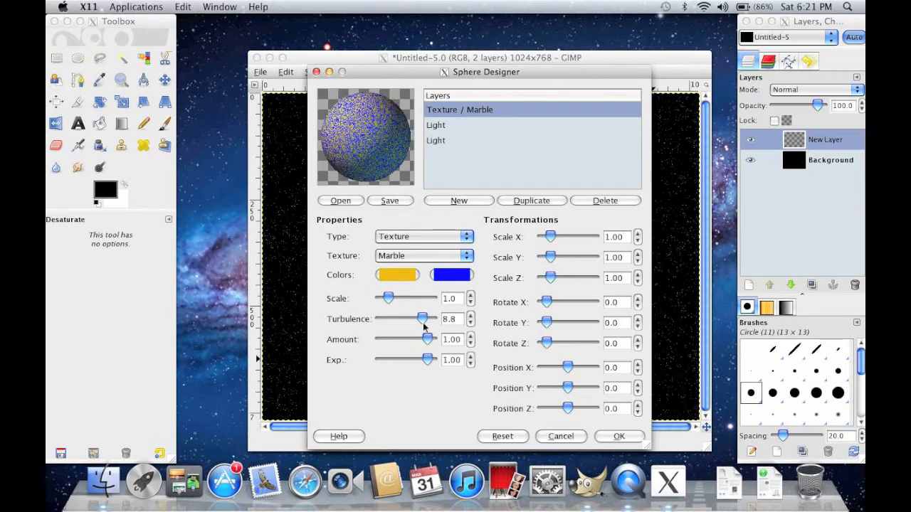
left_click_drag(424, 319, 390, 319)
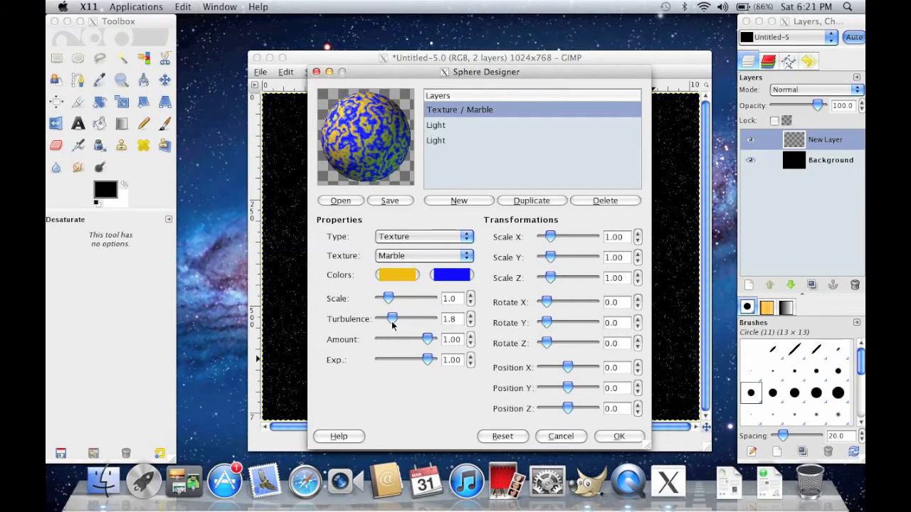
left_click_drag(391, 318, 397, 319)
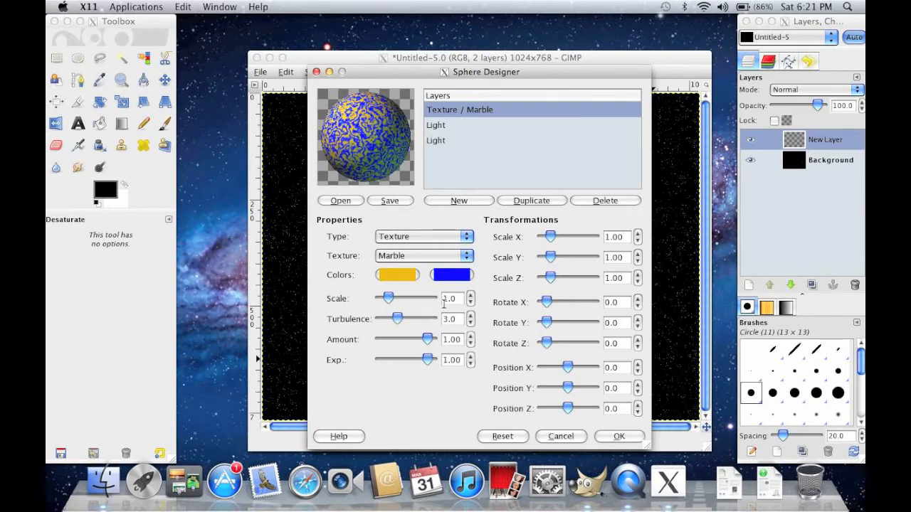
left_click(453, 275)
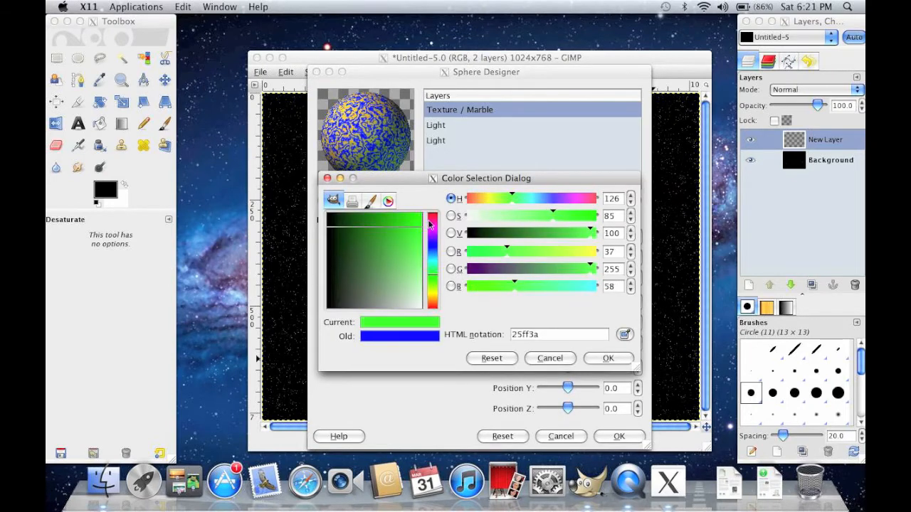
left_click(608, 359)
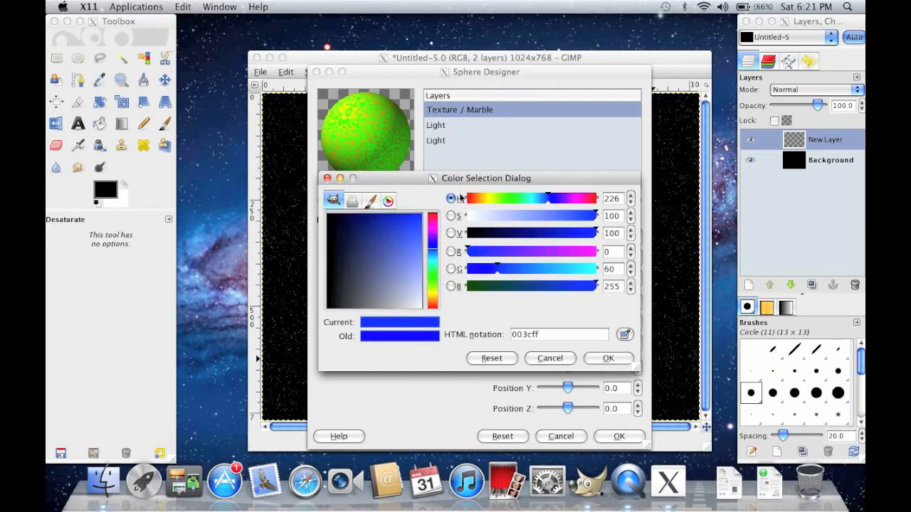
left_click(607, 358)
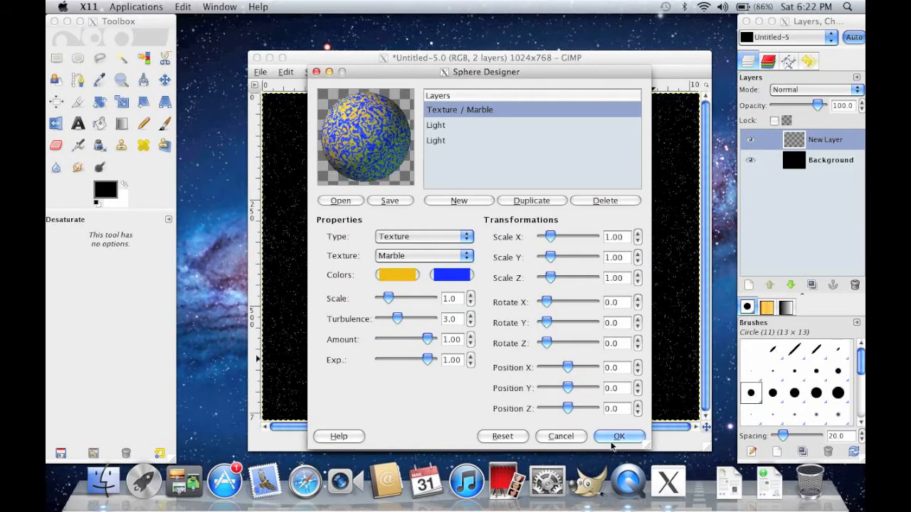
left_click(618, 435)
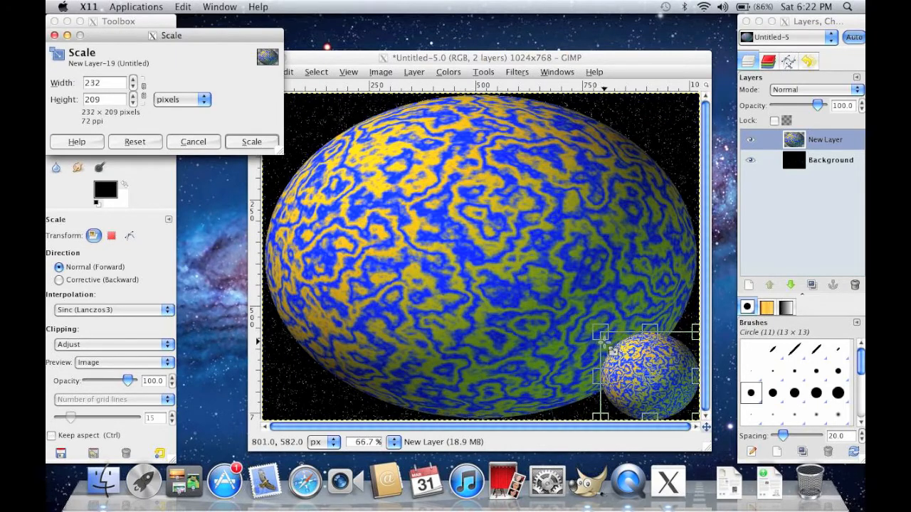
Scale the planet layer down to 232×209 and move it to the right side
left_click(251, 142)
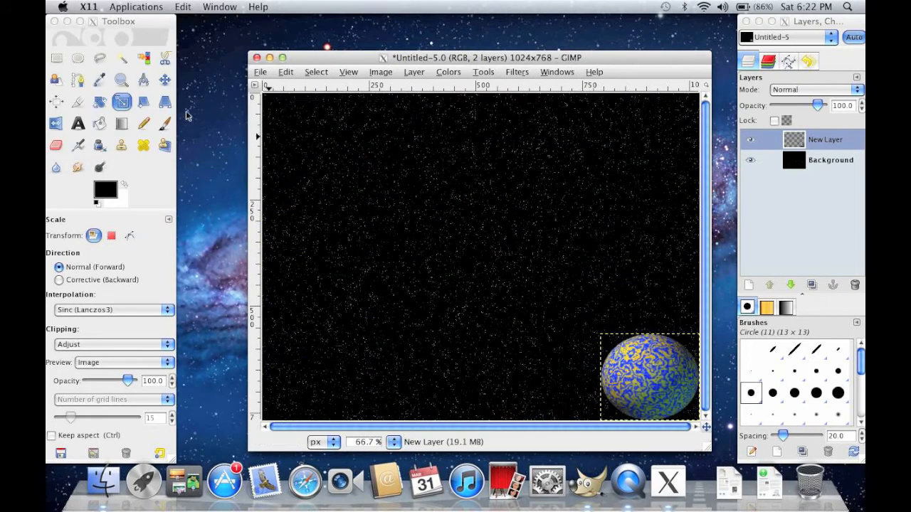
left_click(165, 79)
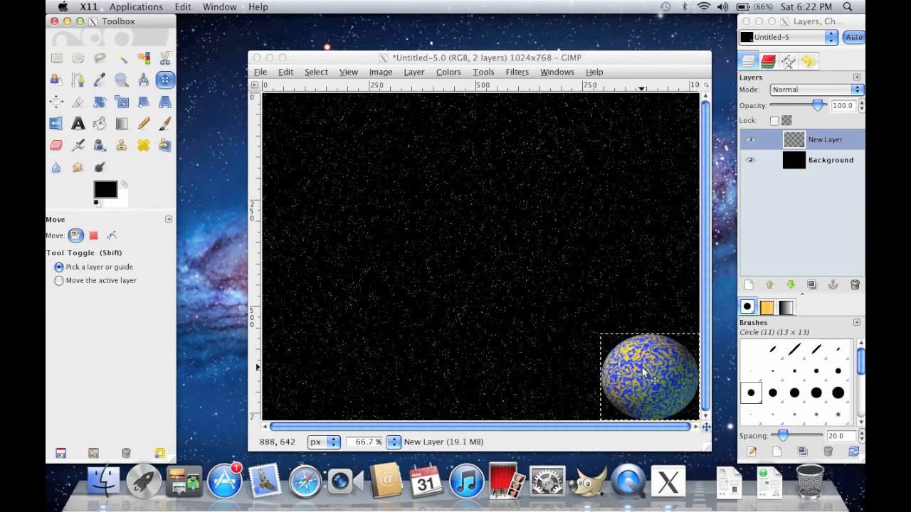
left_click_drag(649, 377, 618, 325)
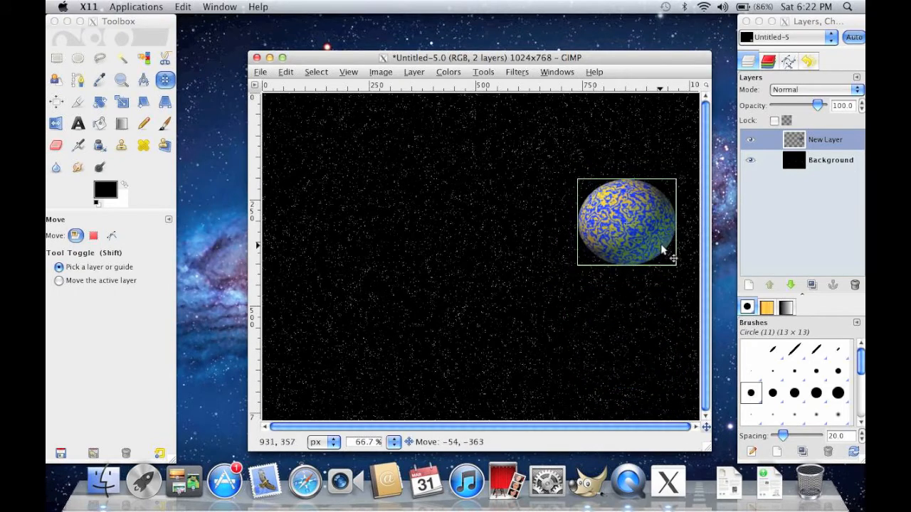
left_click_drag(626, 220, 634, 327)
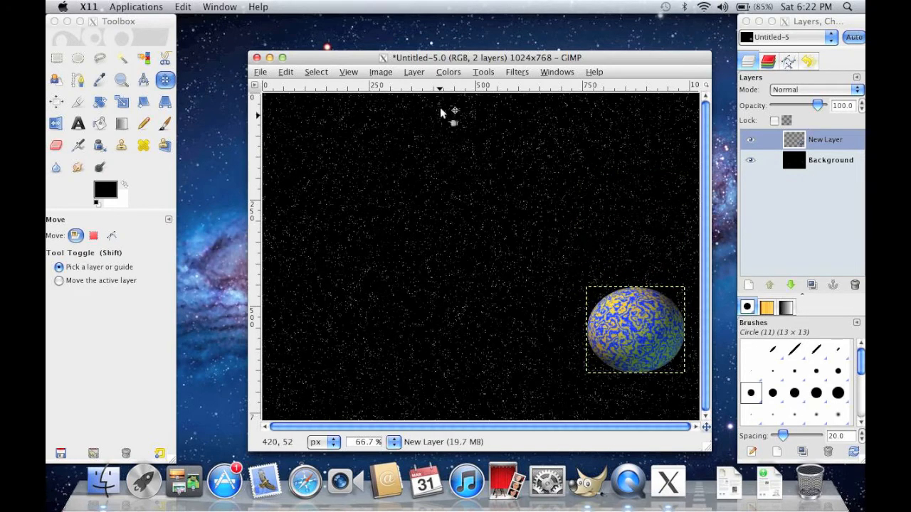
Add a new layer for the sun and start the Supernova effect
left_click(413, 71)
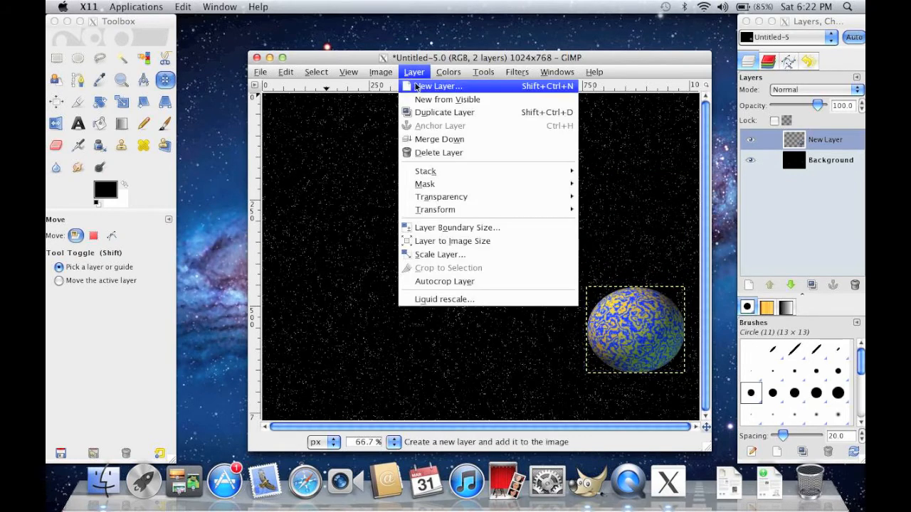
left_click(438, 86)
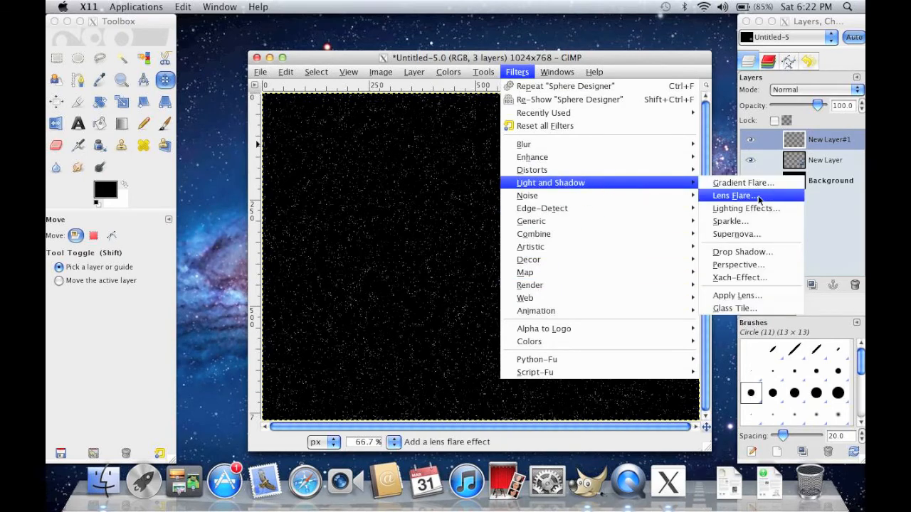
left_click(737, 233)
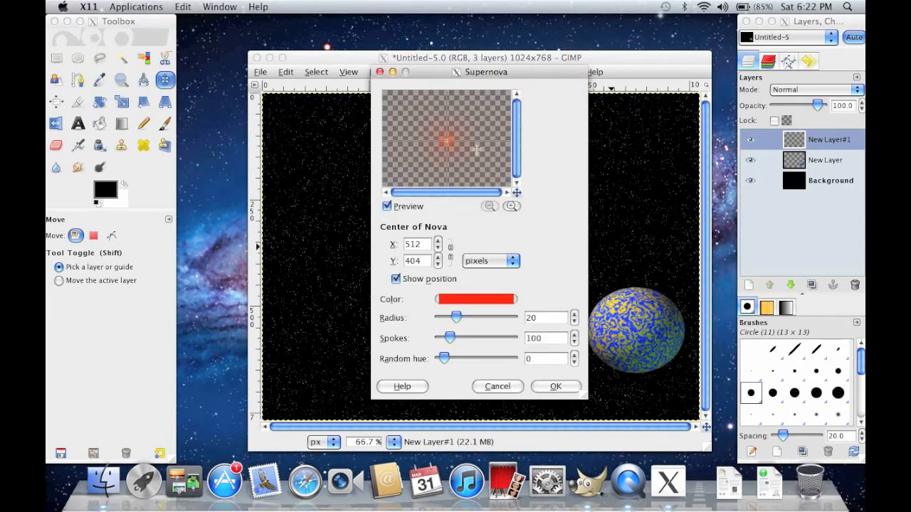
Centre the supernova in the upper left and make it yellow
left_click(404, 114)
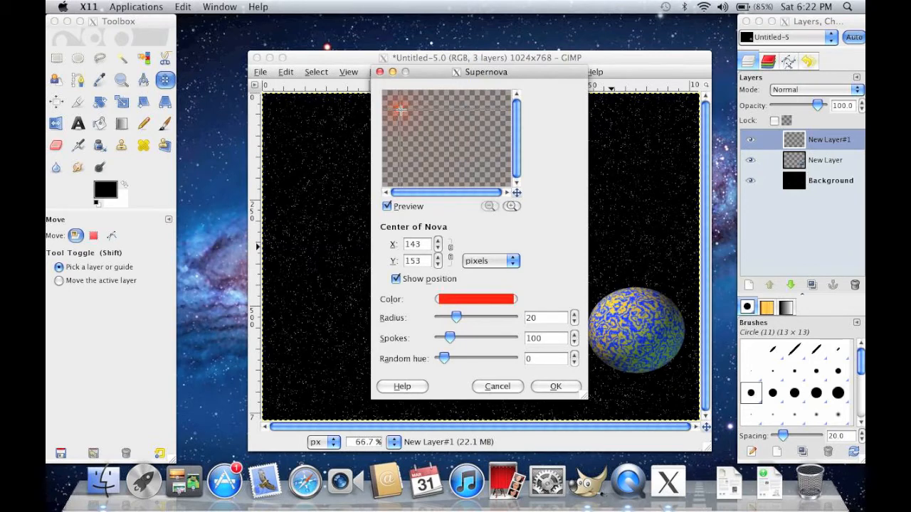
left_click(476, 299)
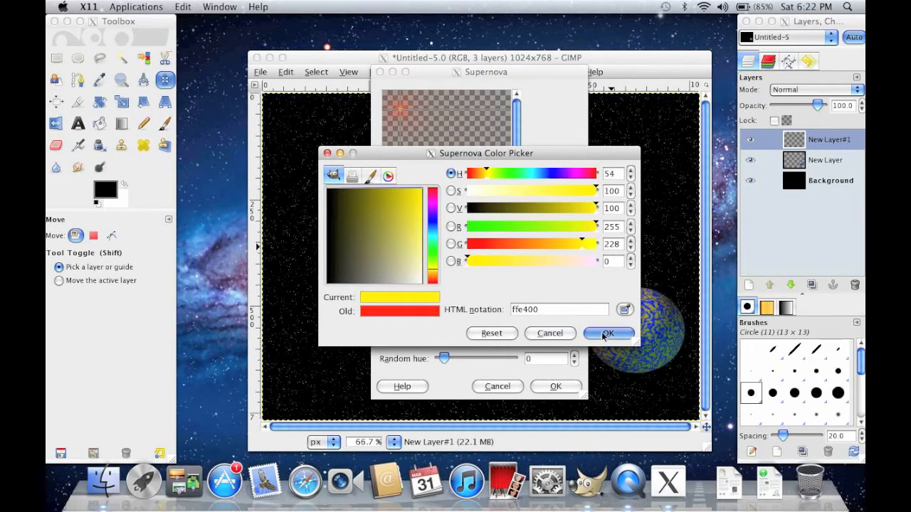
left_click(608, 333)
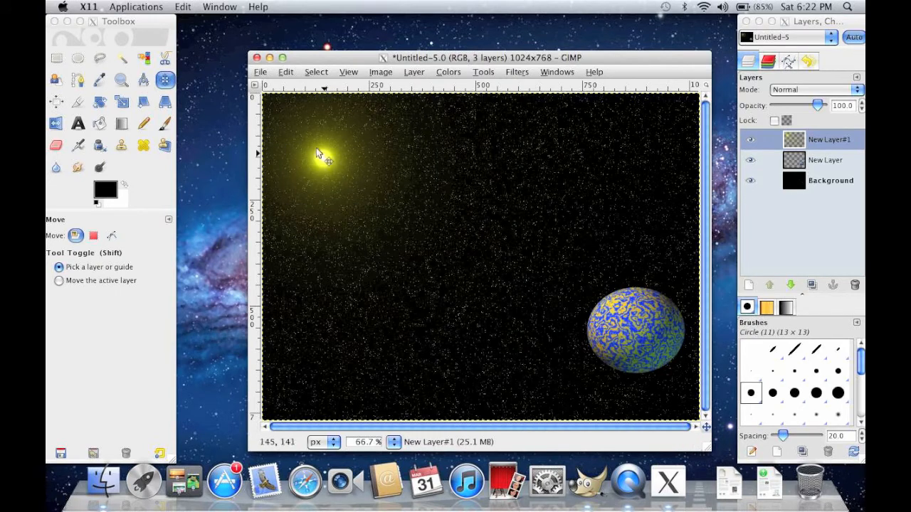
left_click(412, 71)
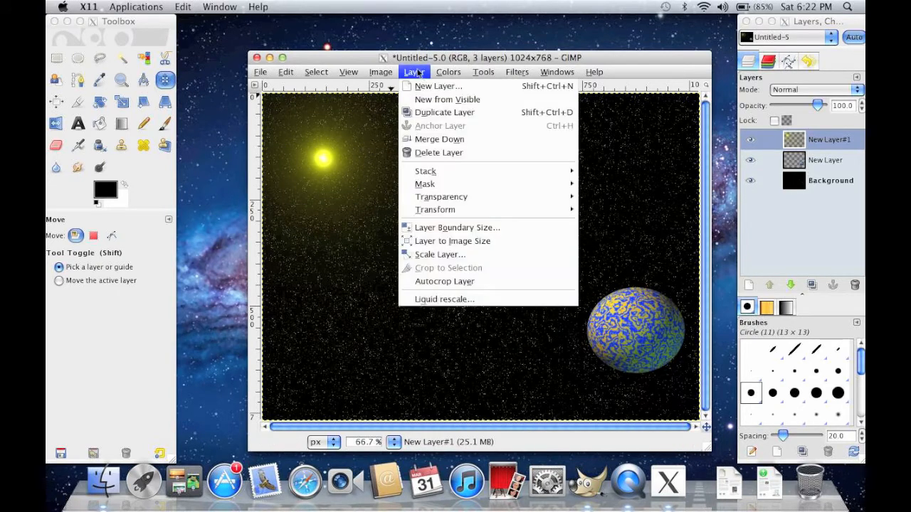
Add a new transparent layer and launch the Flame fractal renderer
left_click(439, 87)
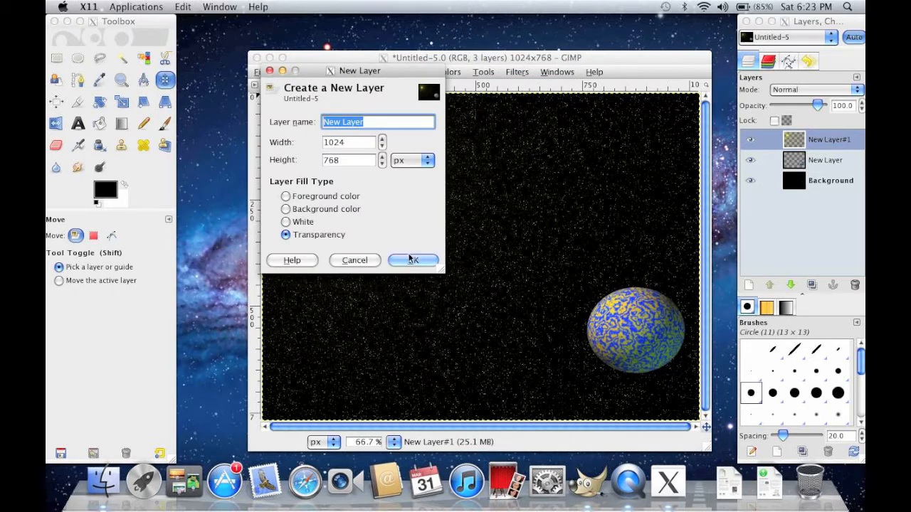
left_click(413, 259)
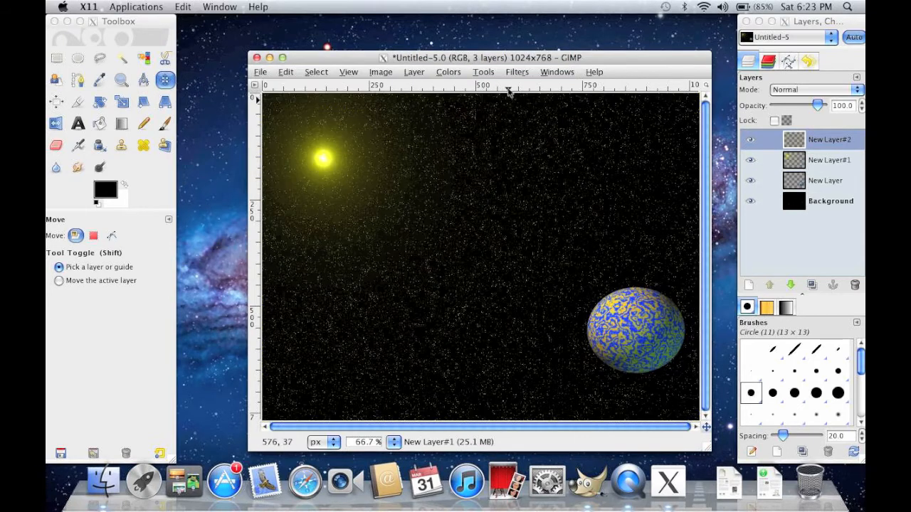
left_click(516, 71)
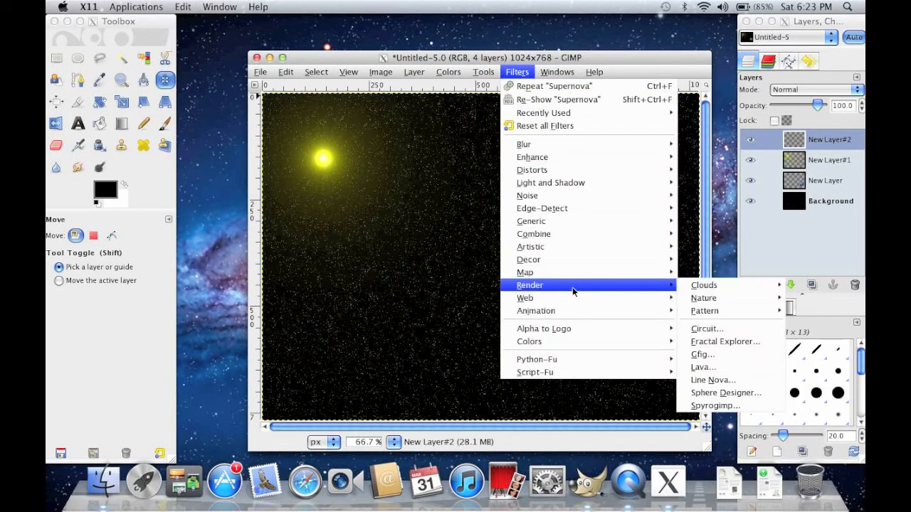
mouse_move(703, 297)
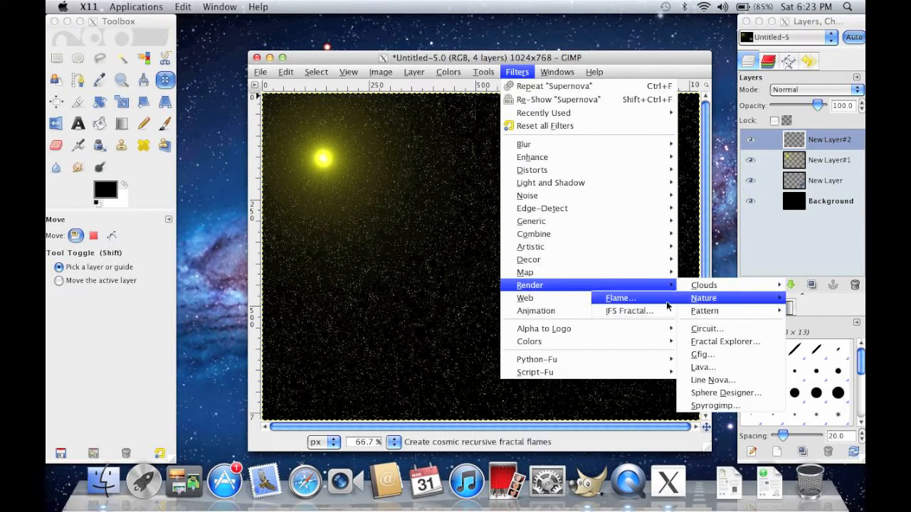
left_click(618, 297)
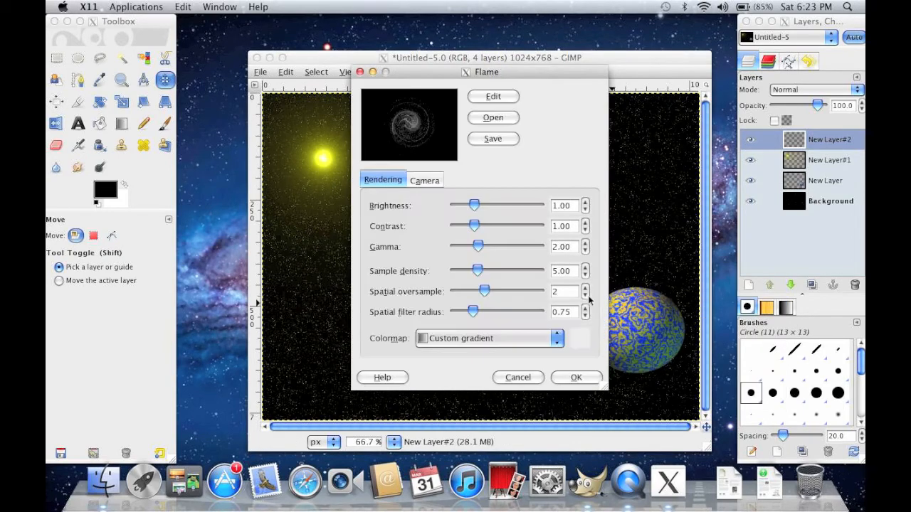
Set the flame variation to Swirl, pick a tile, and render the galaxy in the centre
left_click(492, 97)
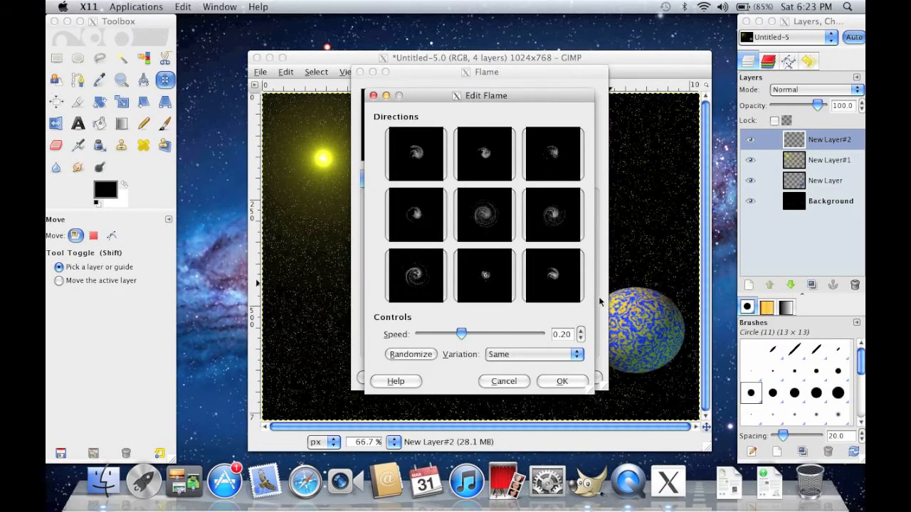
left_click(532, 353)
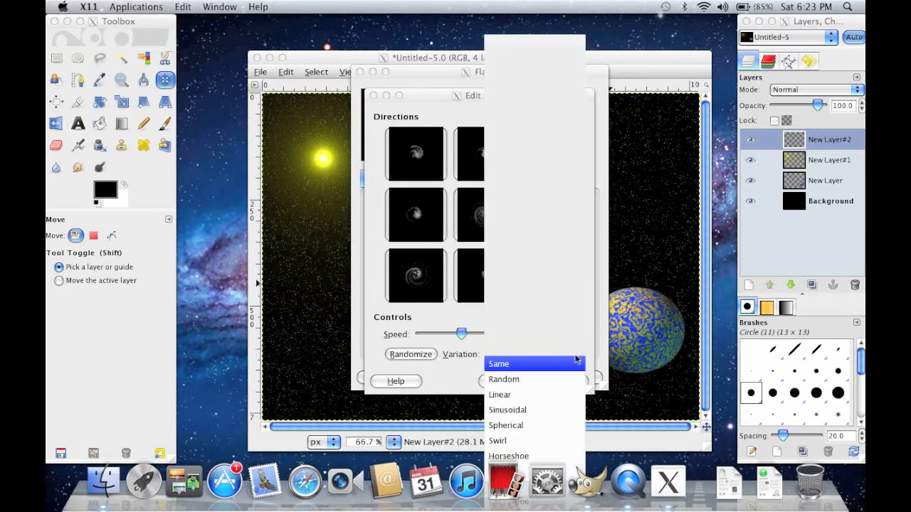
left_click(499, 441)
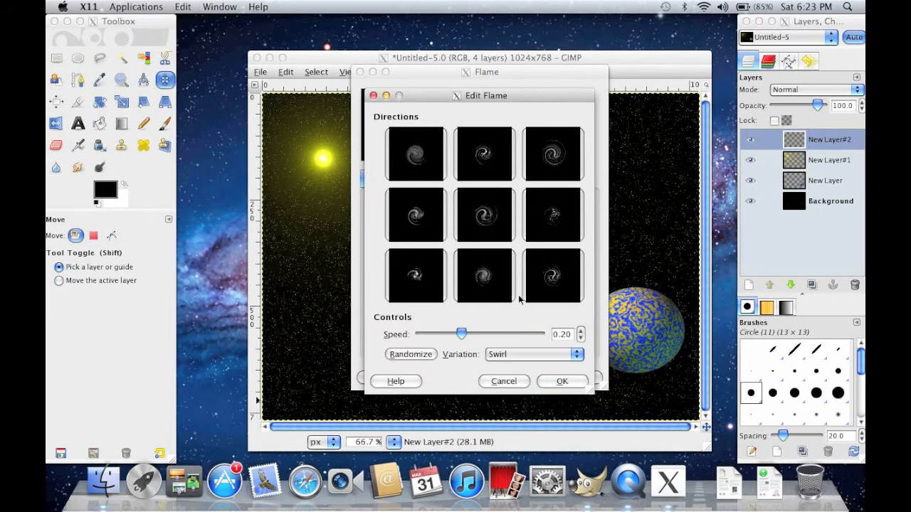
left_click(552, 215)
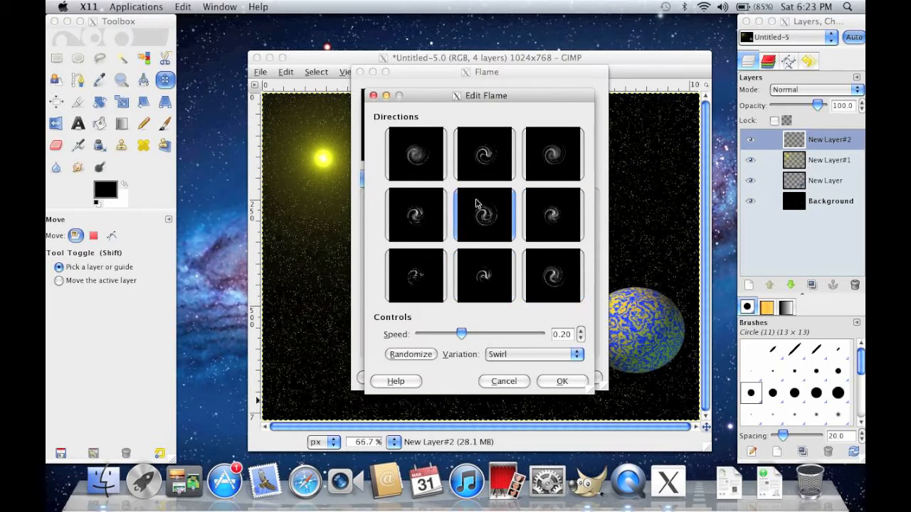
left_click(561, 382)
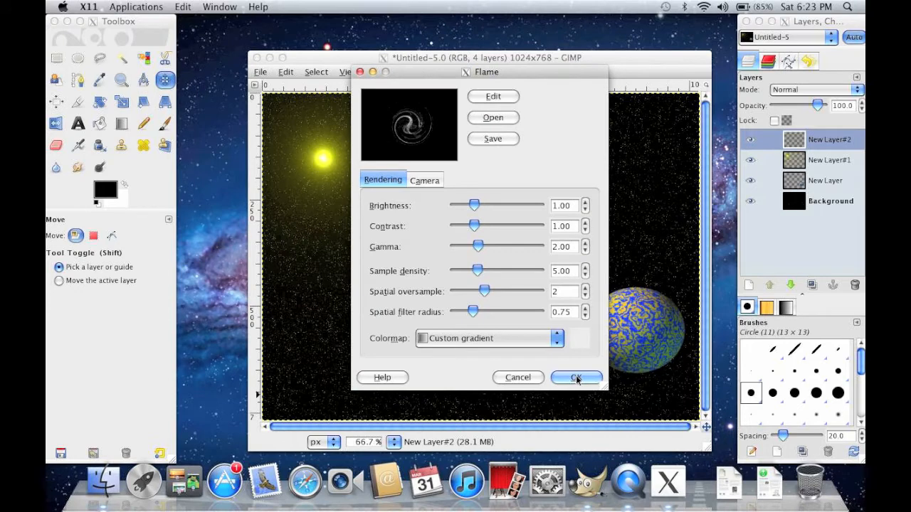
left_click(577, 377)
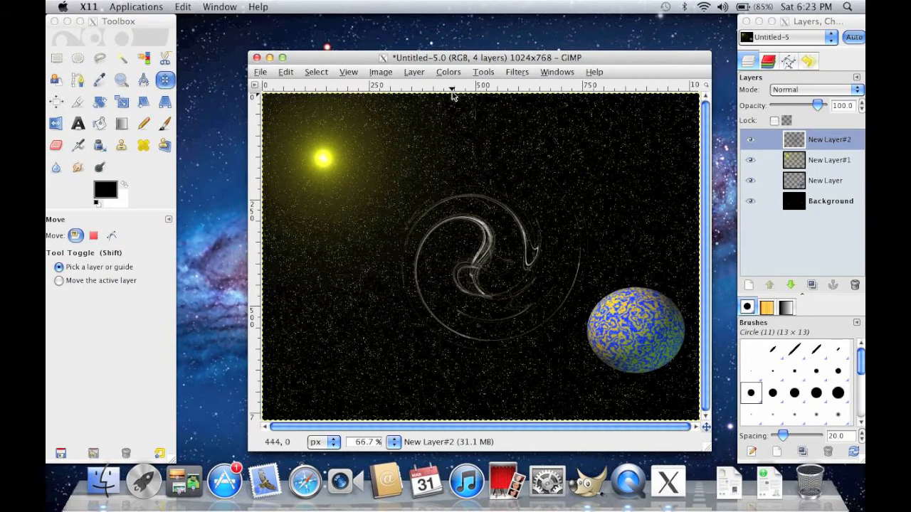
Colorize the swirl galaxy layer with the Hue slider at red
left_click(449, 72)
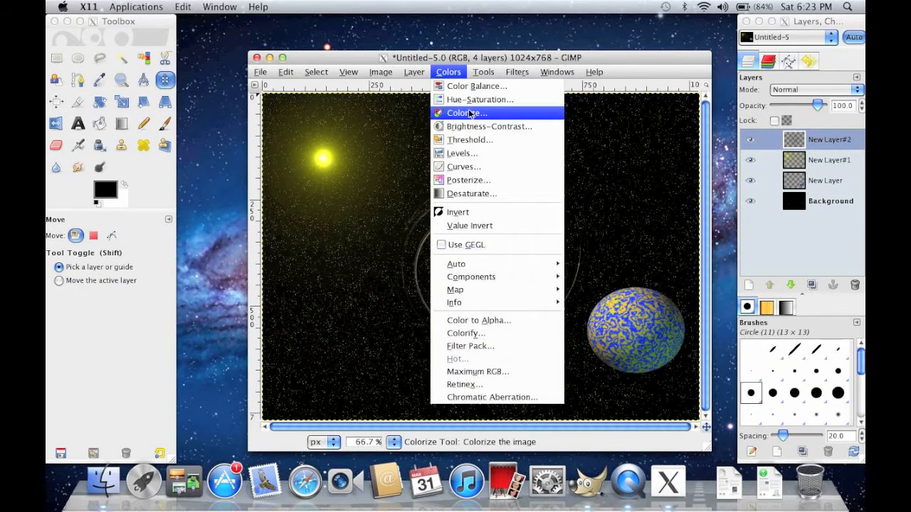
left_click(464, 112)
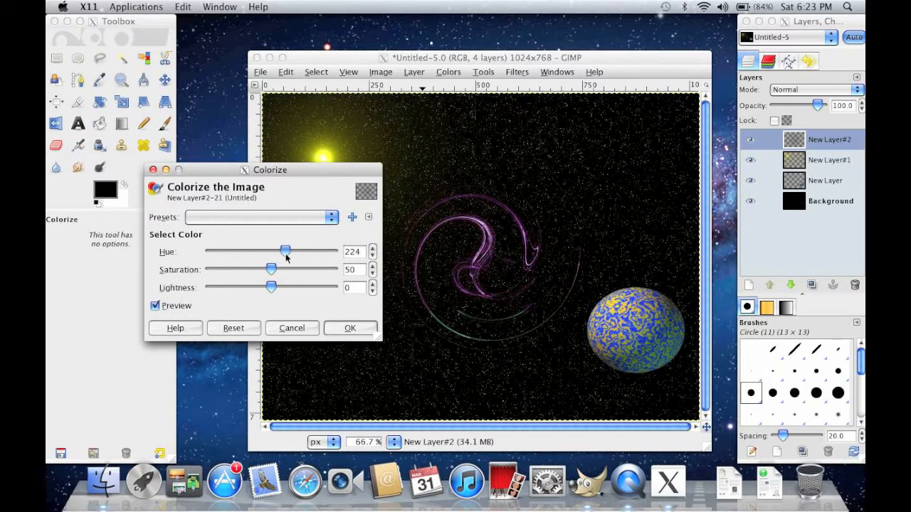
left_click_drag(285, 251, 215, 250)
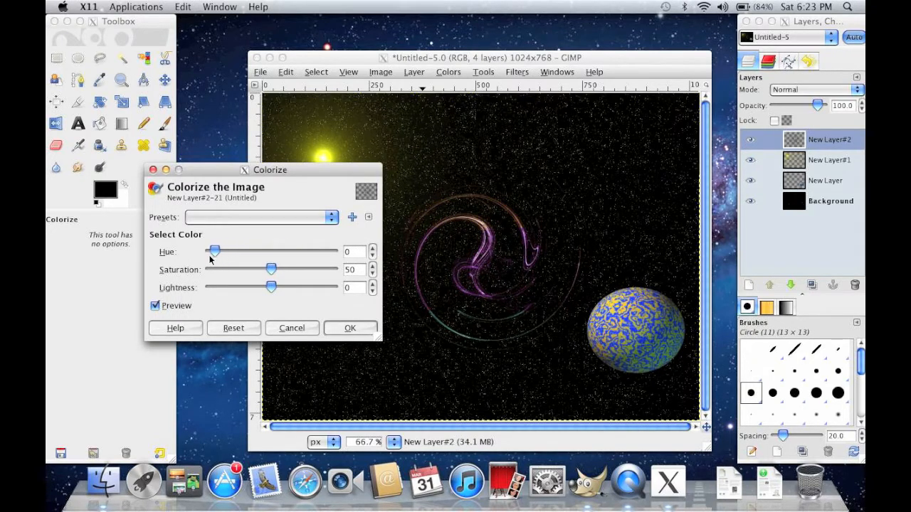
left_click_drag(215, 251, 327, 250)
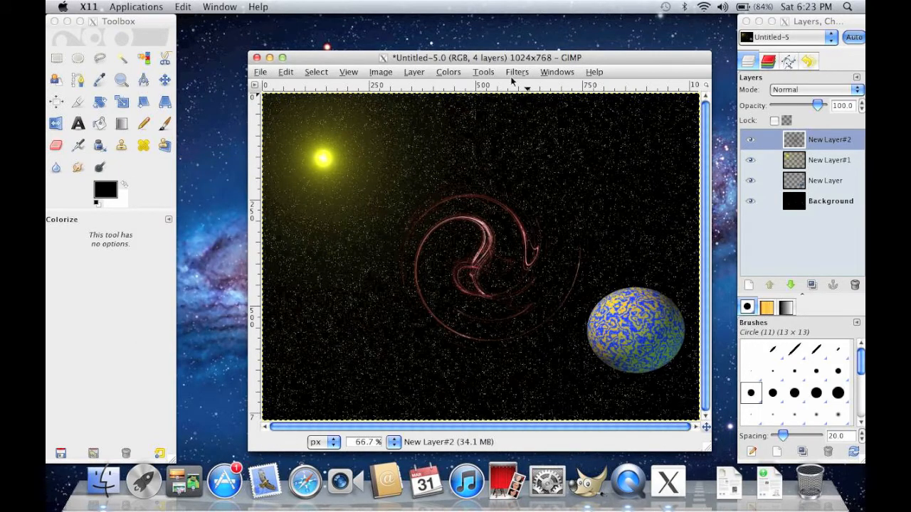
Start a Supernova centred on the galaxy's core
left_click(517, 71)
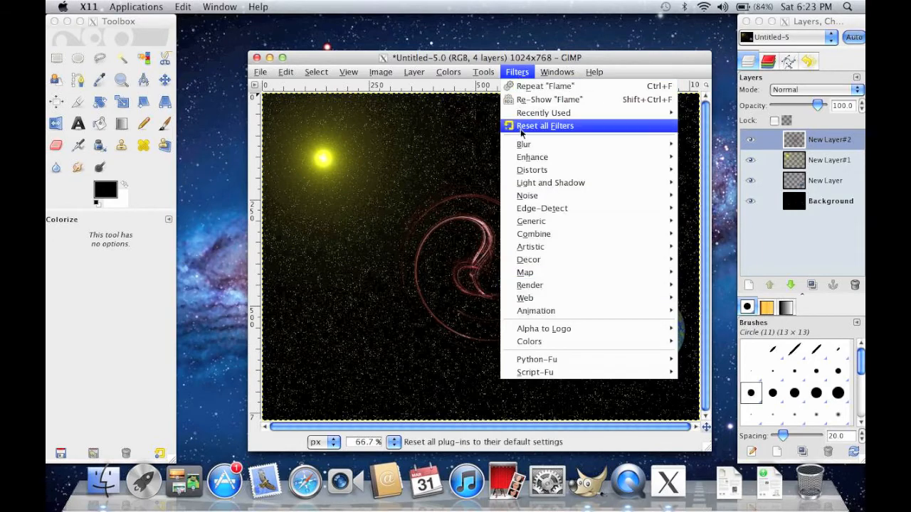
mouse_move(550, 183)
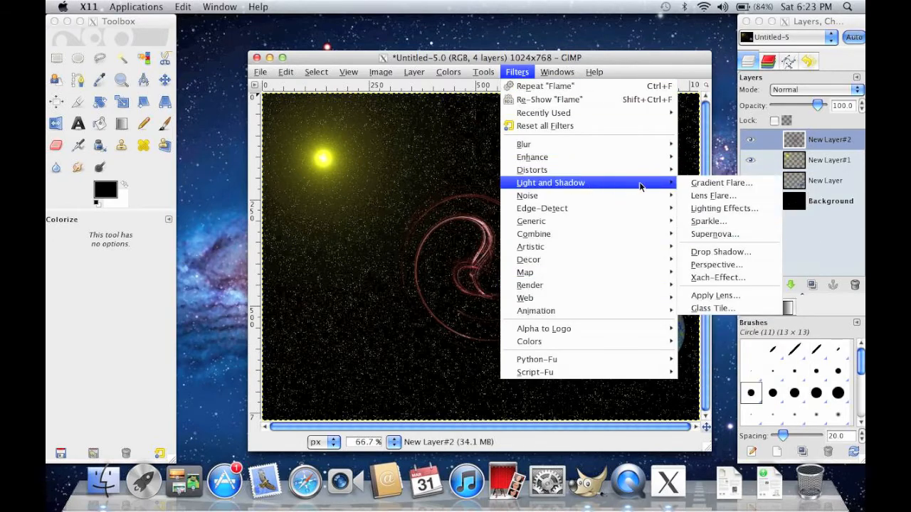
left_click(715, 233)
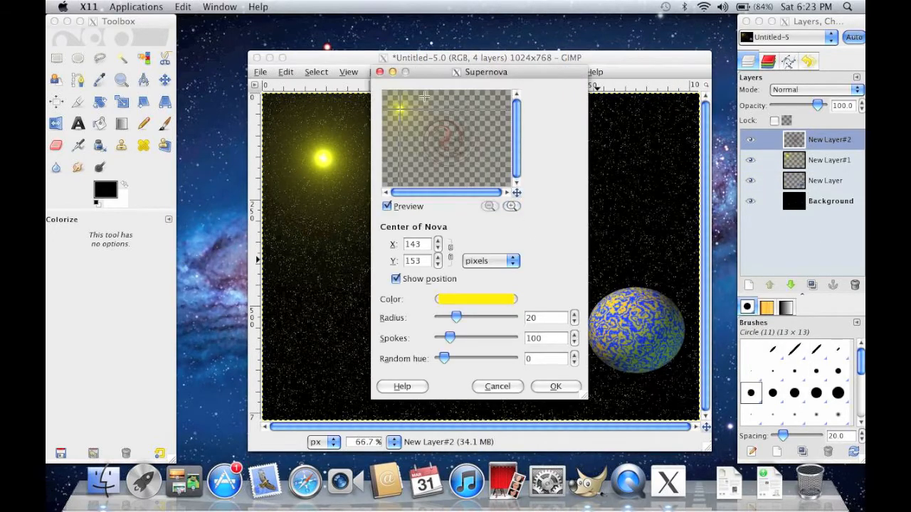
left_click(441, 147)
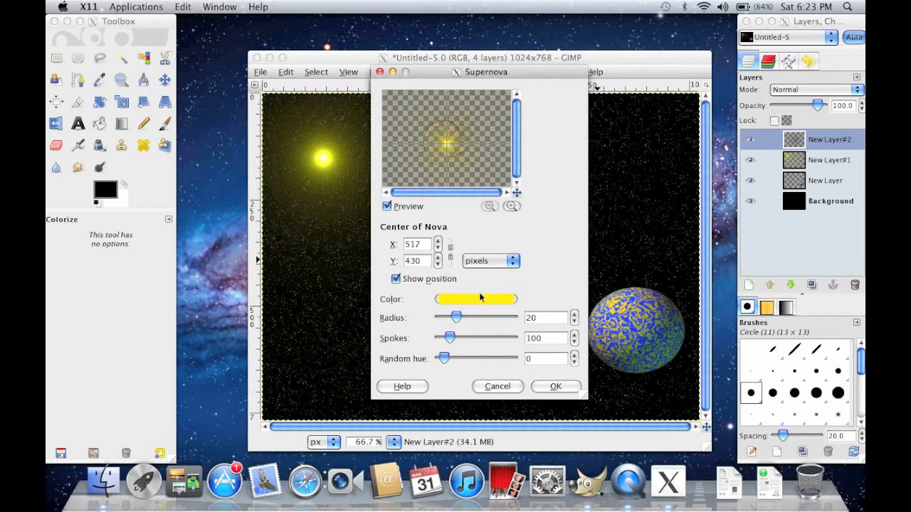
Make the nova red and render it into the galaxy core
left_click(476, 299)
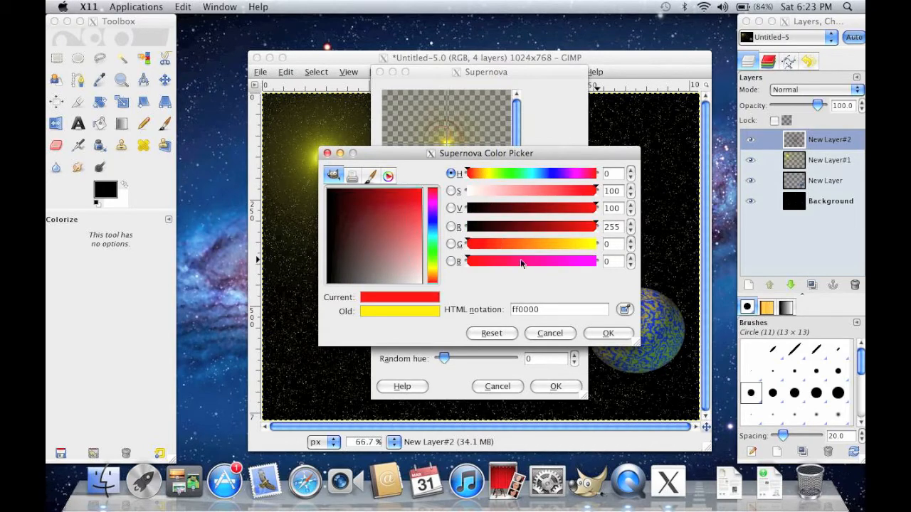
left_click(608, 333)
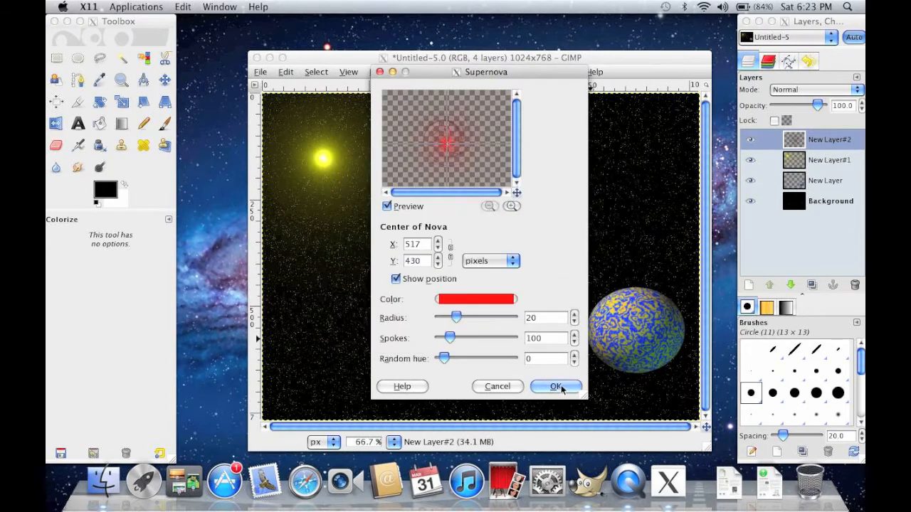
left_click(556, 388)
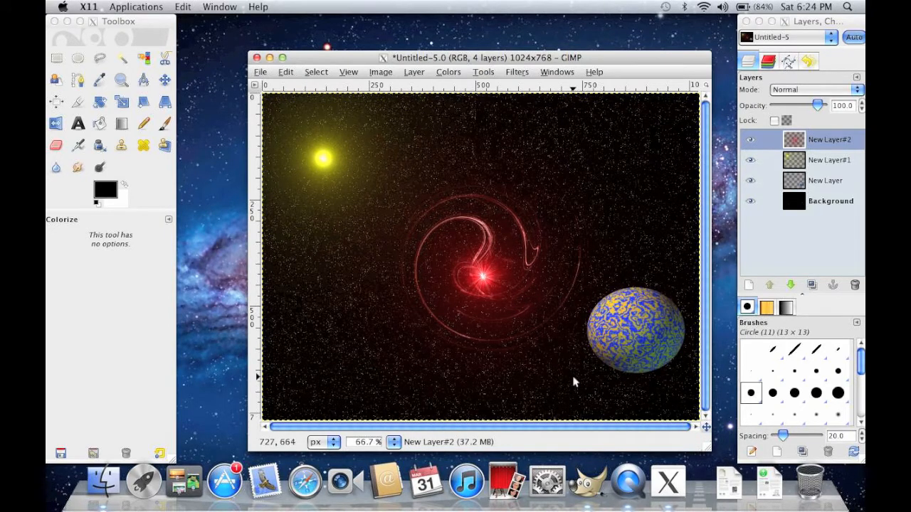
mouse_move(155, 400)
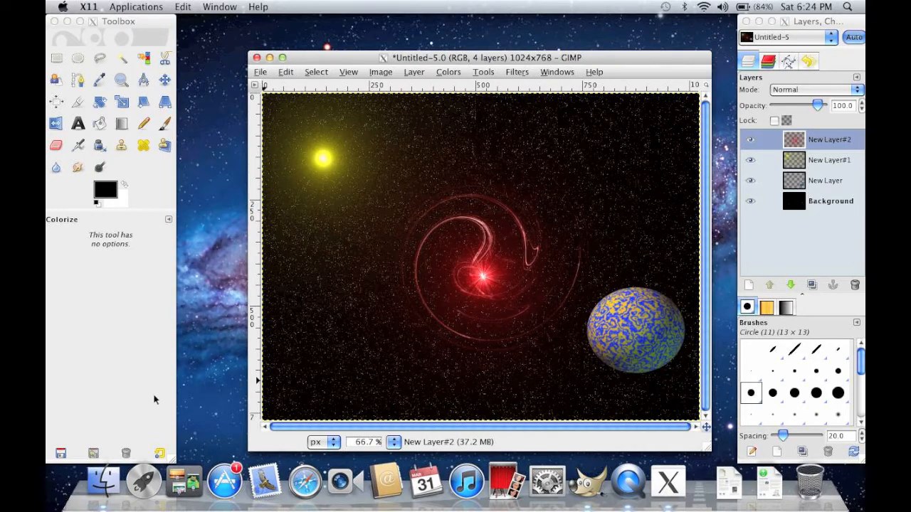